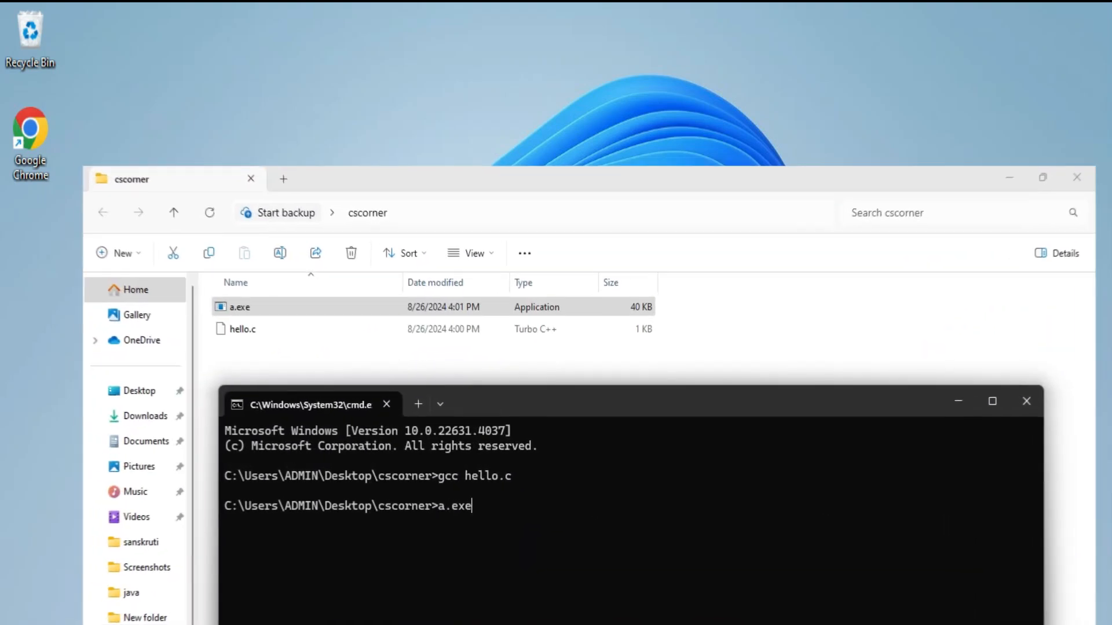
Run a.exe so it prints Hello World!!, then close the cscorner folder and Command Prompt windows
key(Enter)
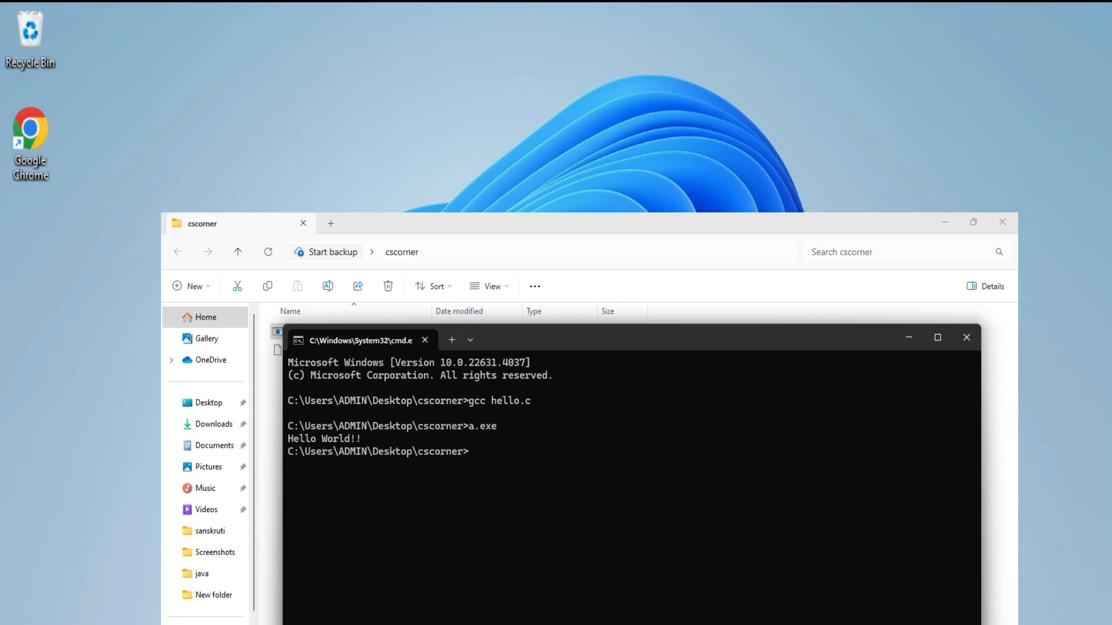
click(966, 338)
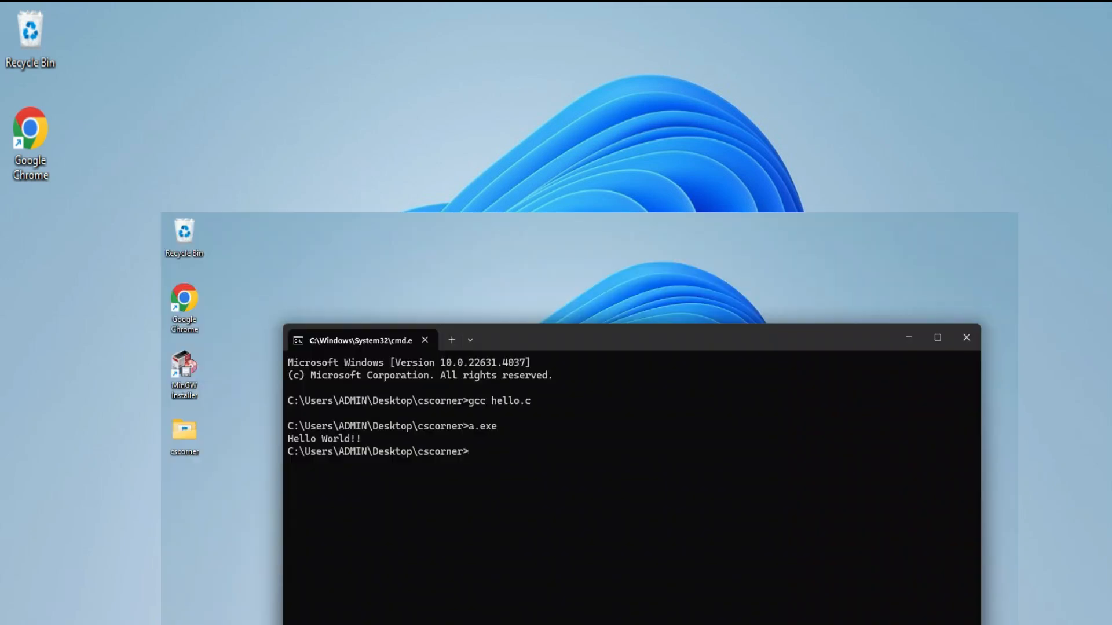
click(966, 338)
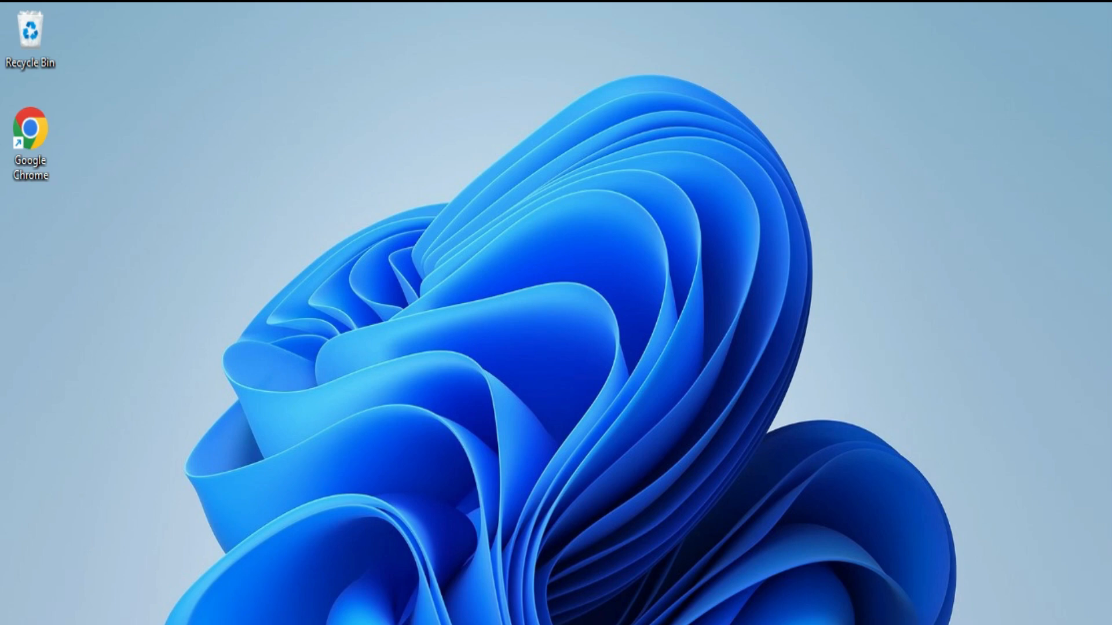
Search Google for mingw in Chrome and download MinGW from its SourceForge project page
double_click(33, 125)
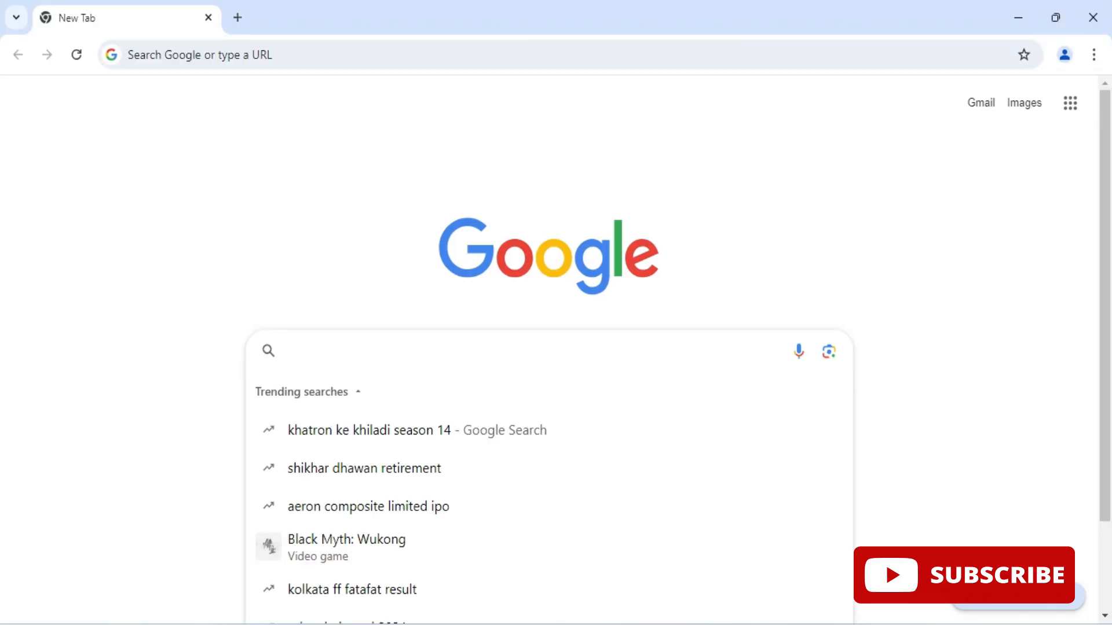
text(mingw)
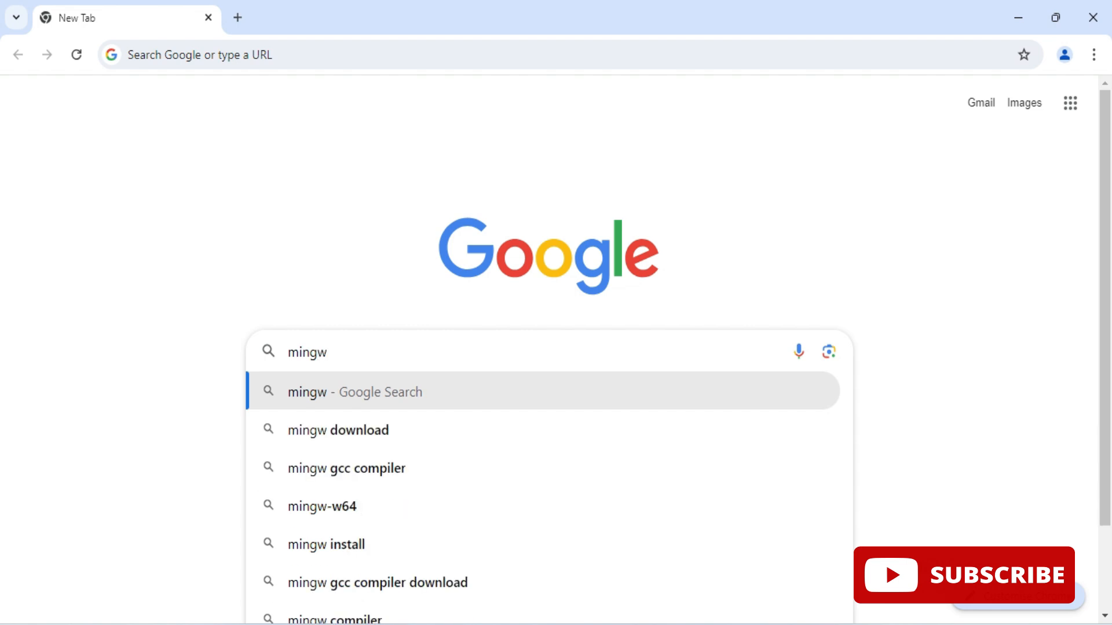
click(338, 429)
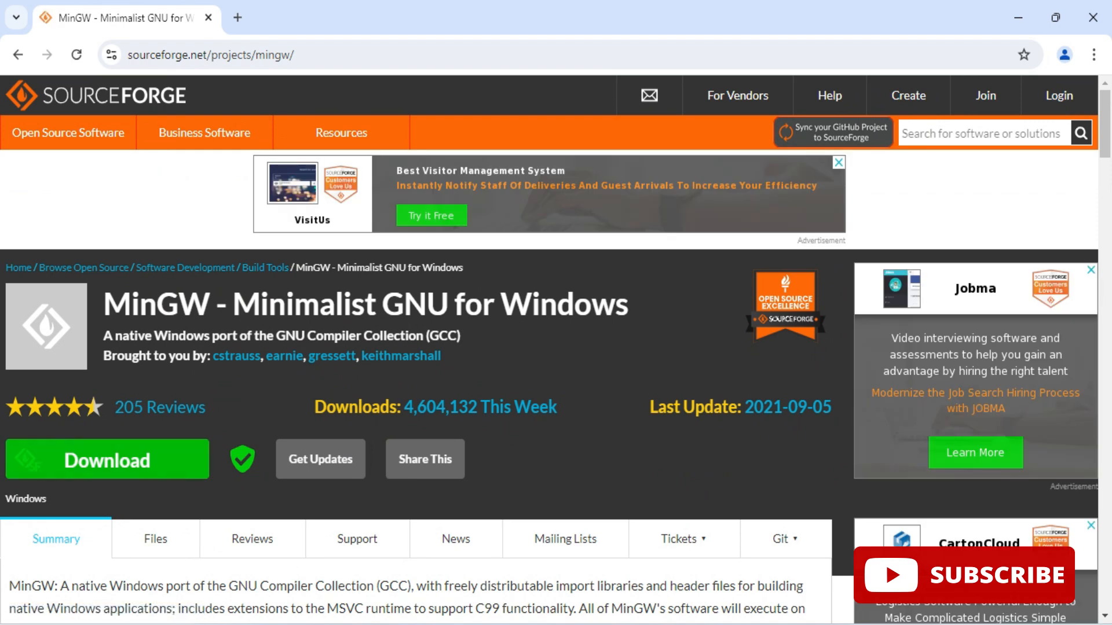
click(107, 458)
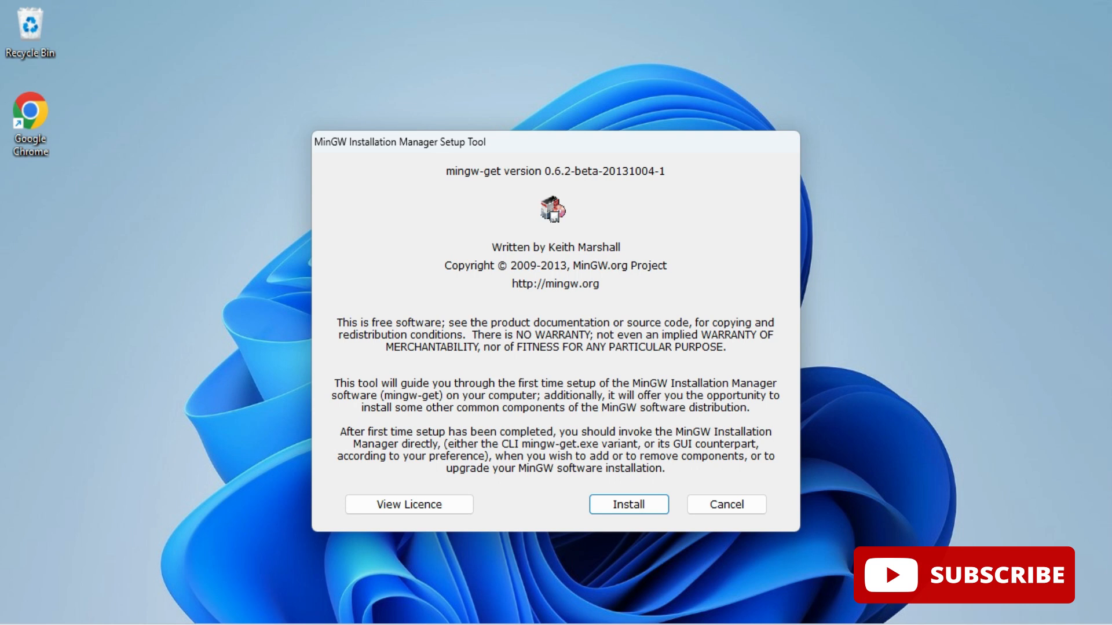
Install the MinGW installation manager to C:\MinGW with default options and continue once the download completes
click(629, 505)
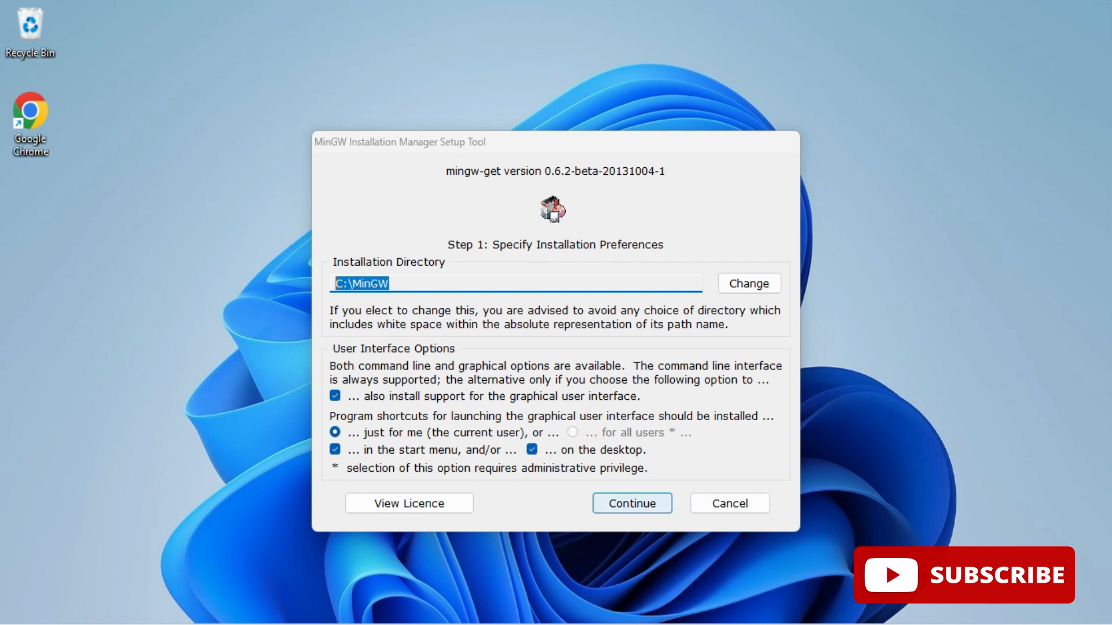
click(632, 503)
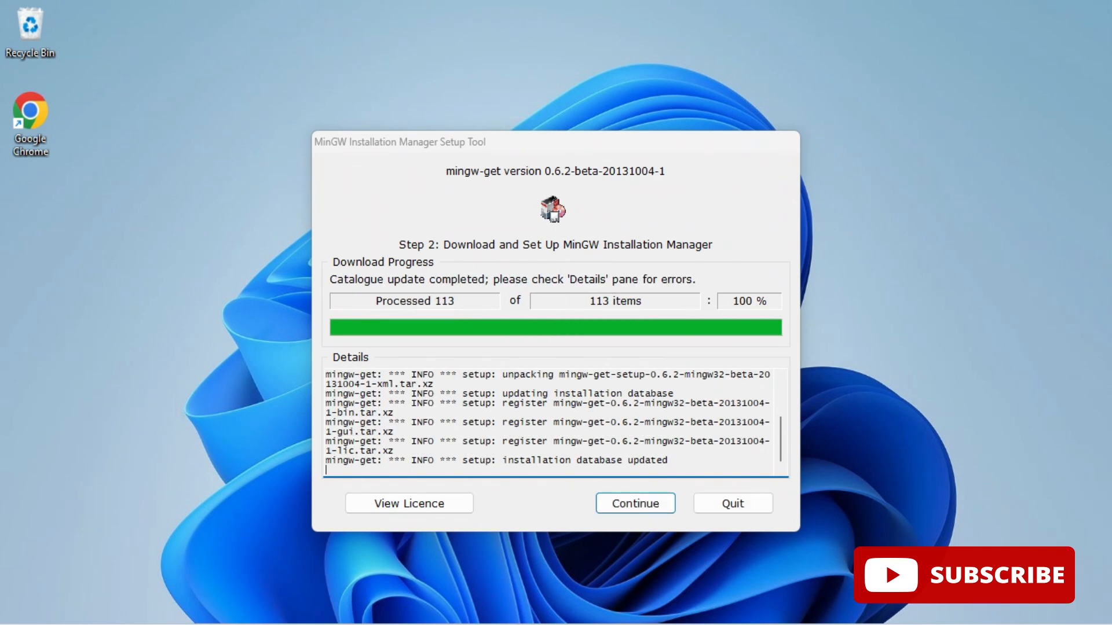
click(635, 503)
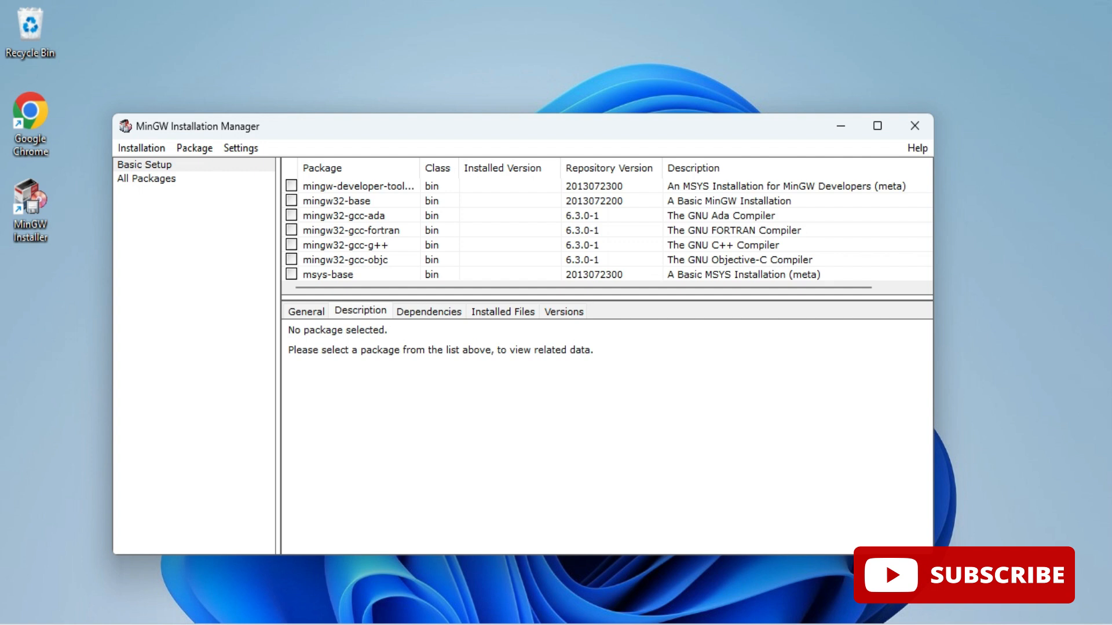
Mark the mingw32-gcc-g++ 6.3.0-1 package for installation and apply the scheduled changes
right_click(351, 245)
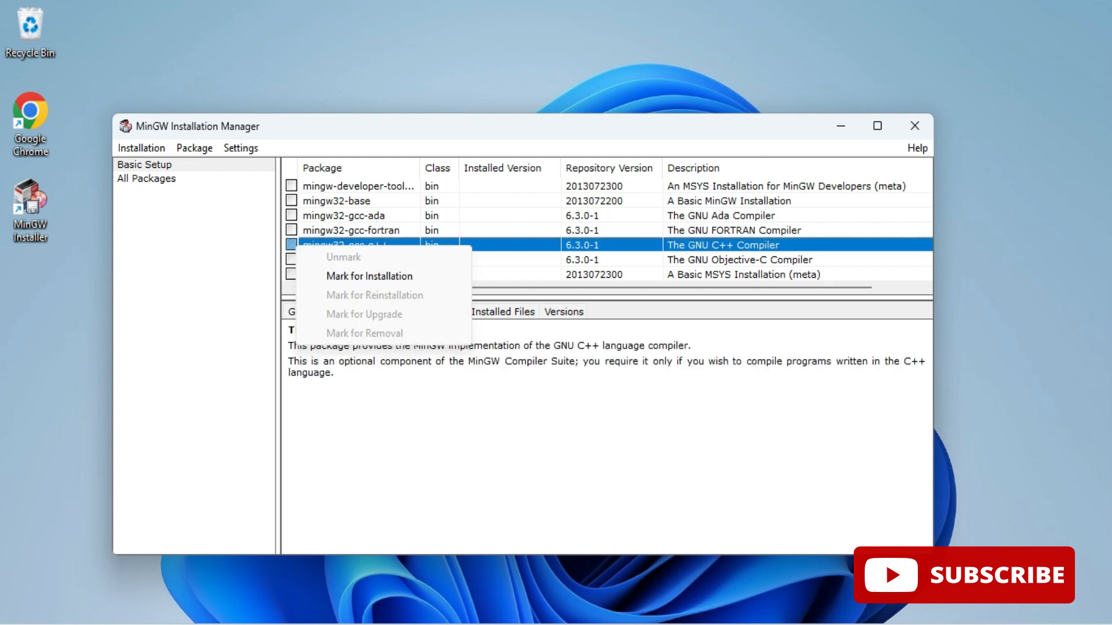
click(368, 276)
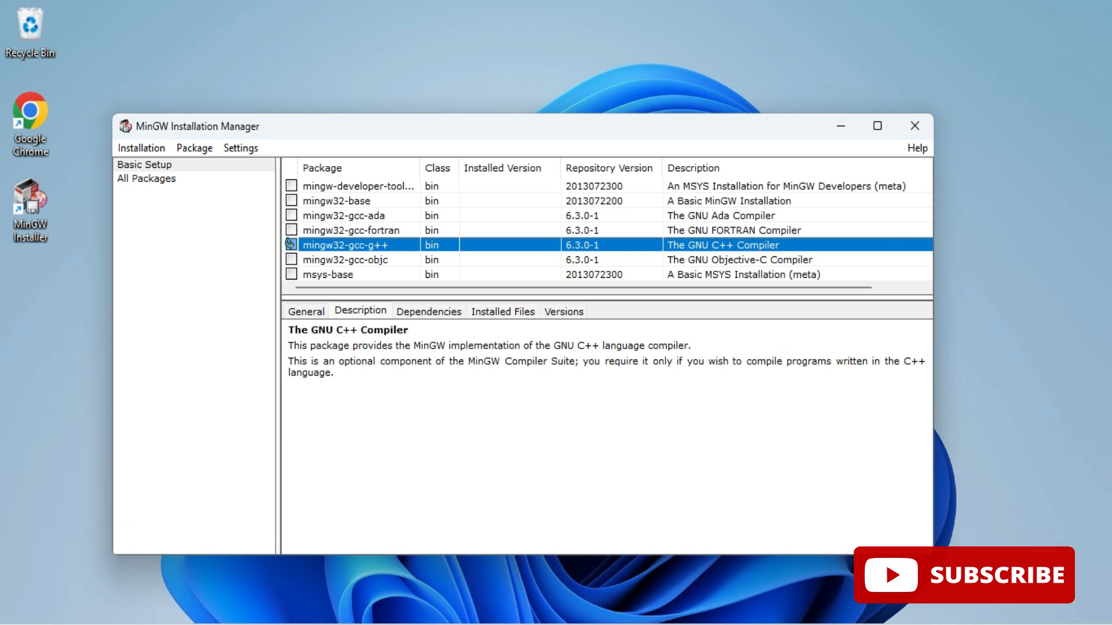
click(142, 148)
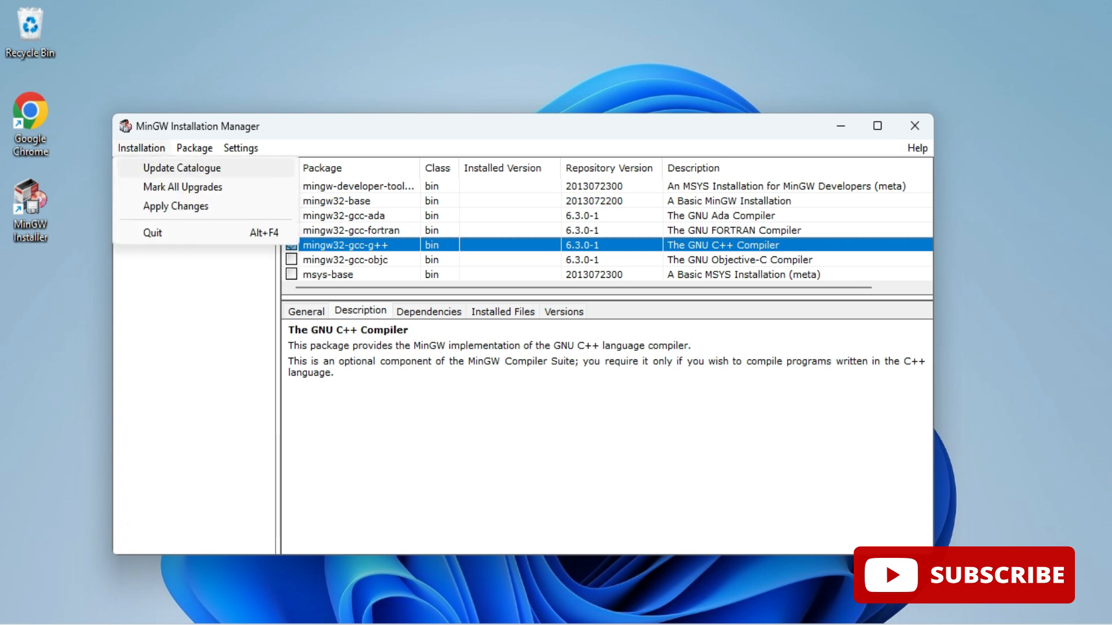
click(176, 206)
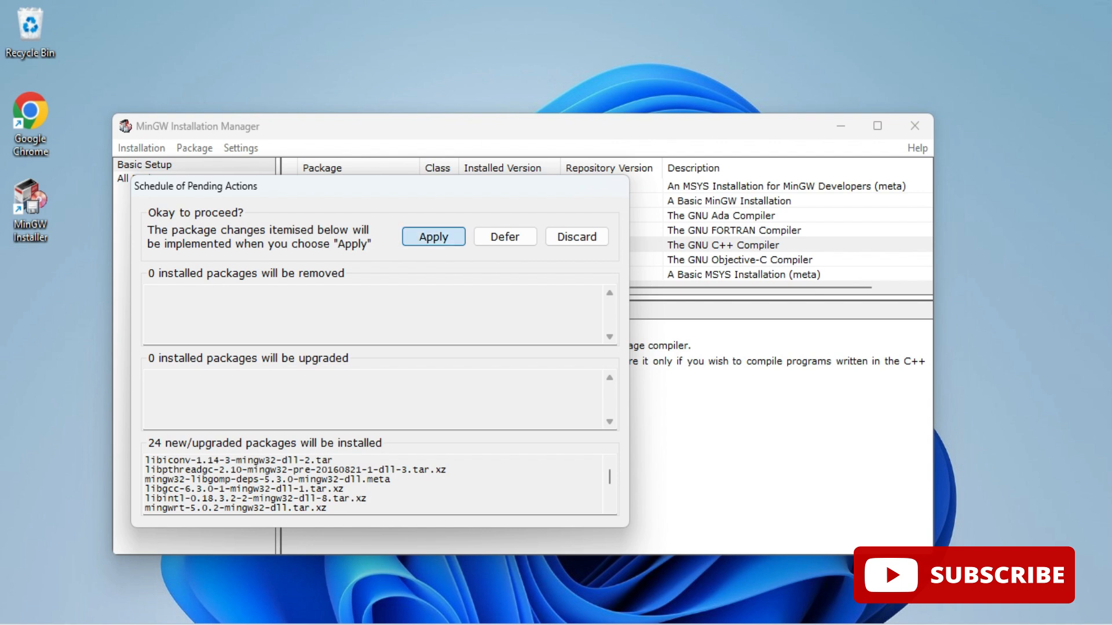
Confirm installing the package, dismiss the completion report and close the installation manager
click(433, 237)
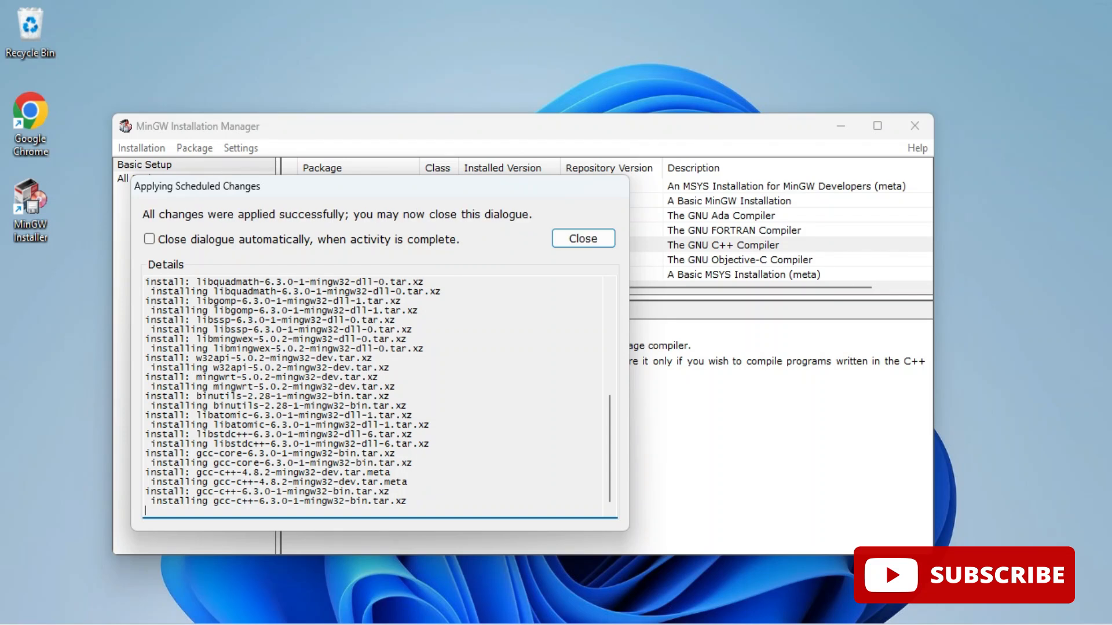
click(582, 239)
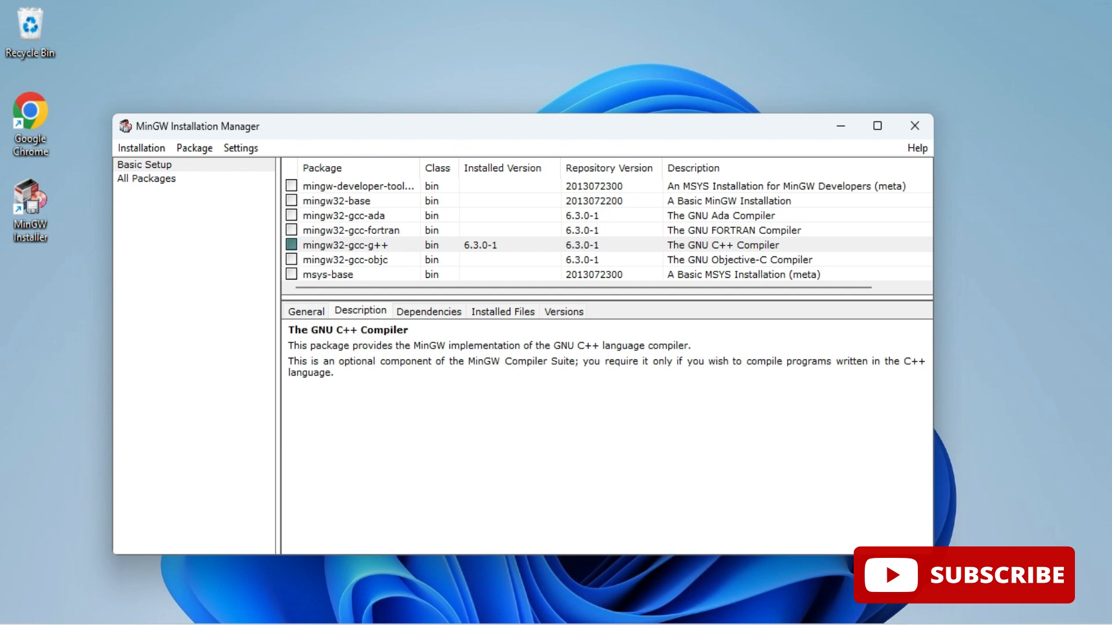
mouse_move(915, 125)
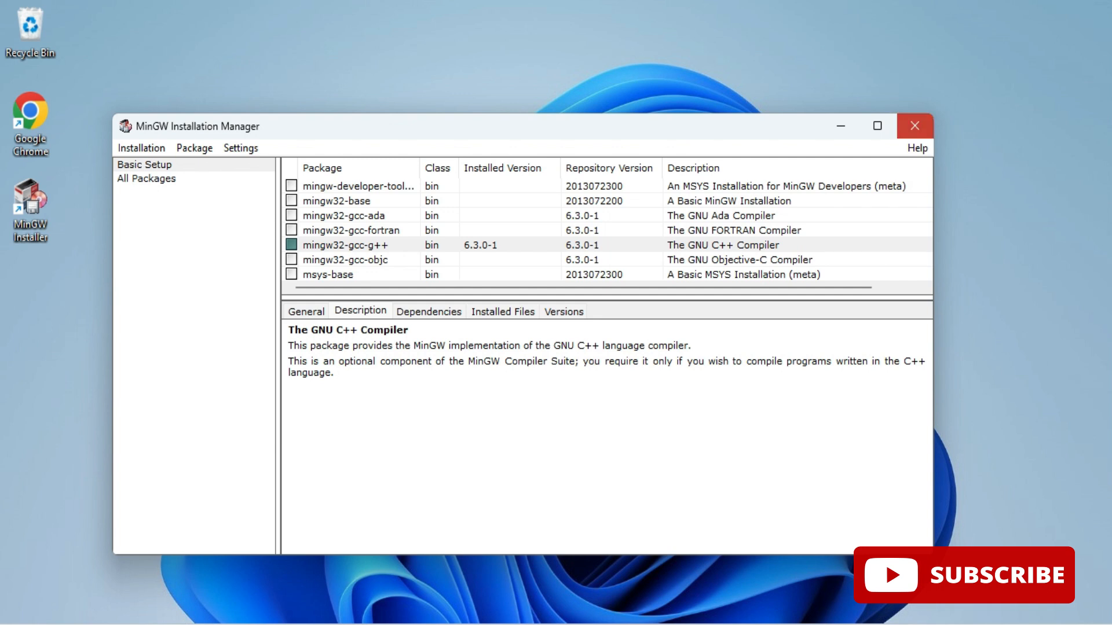
click(915, 125)
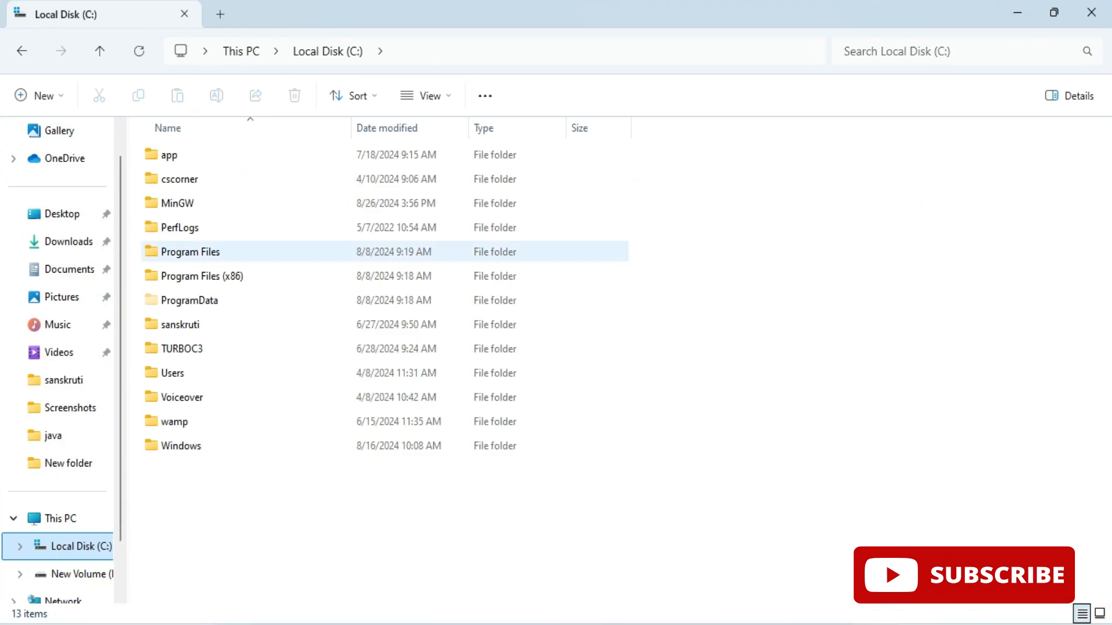
Browse into C:\MinGW\bin containing gcc and select the folder's full path in the address bar
double_click(179, 202)
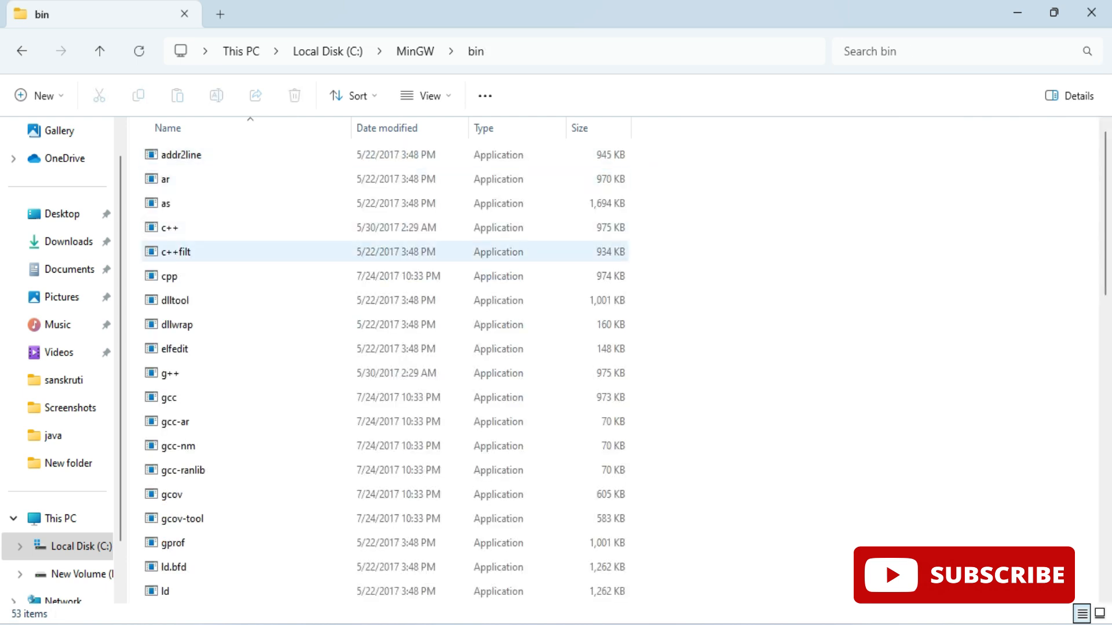
click(169, 398)
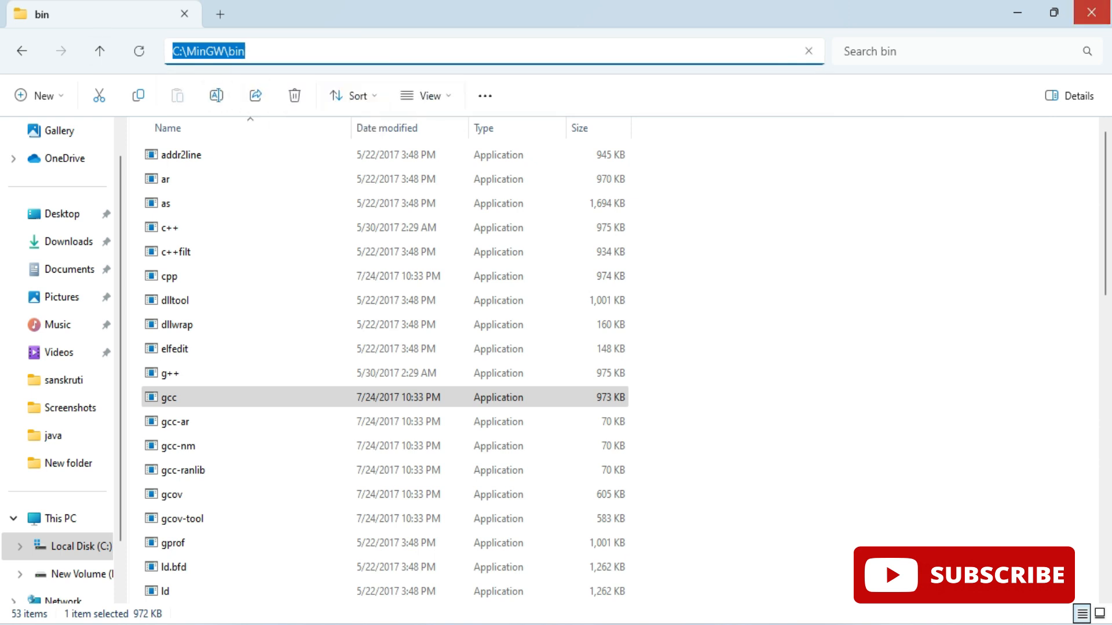
click(1093, 19)
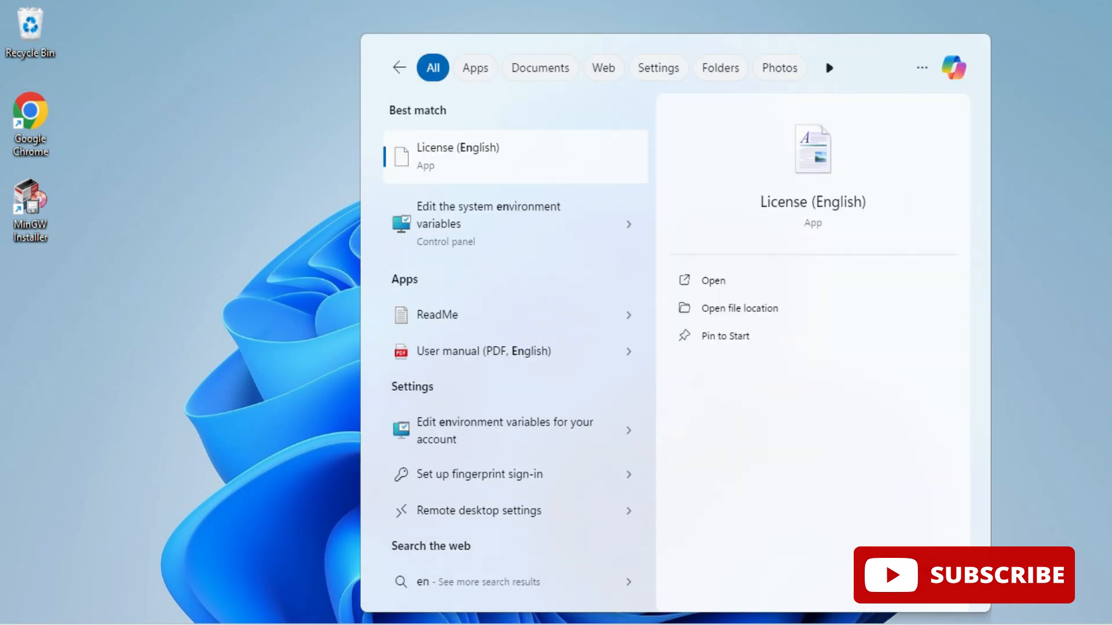
Find the system environment variables settings via a Start search for 'env' and bring up the Environment Variables editor
text(env)
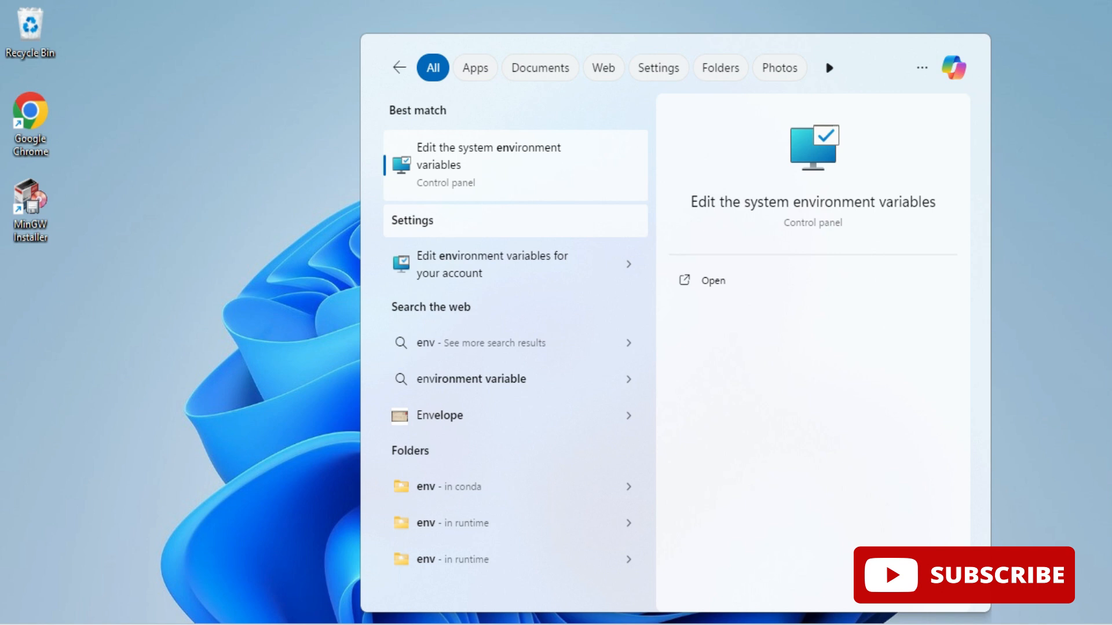
click(491, 165)
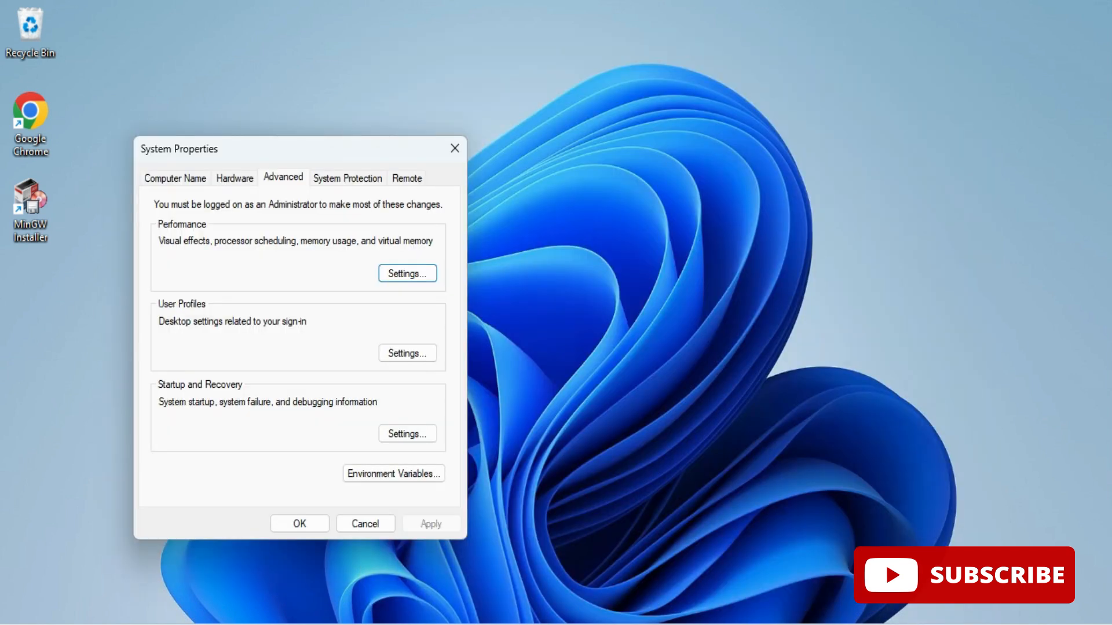
drag(179, 149, 368, 68)
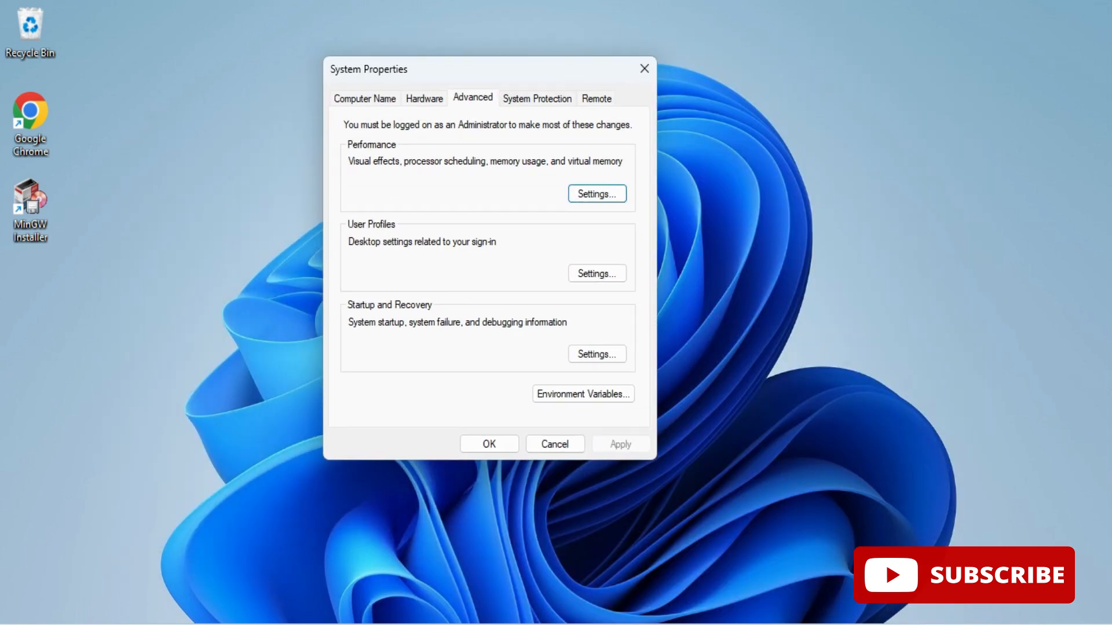
click(582, 394)
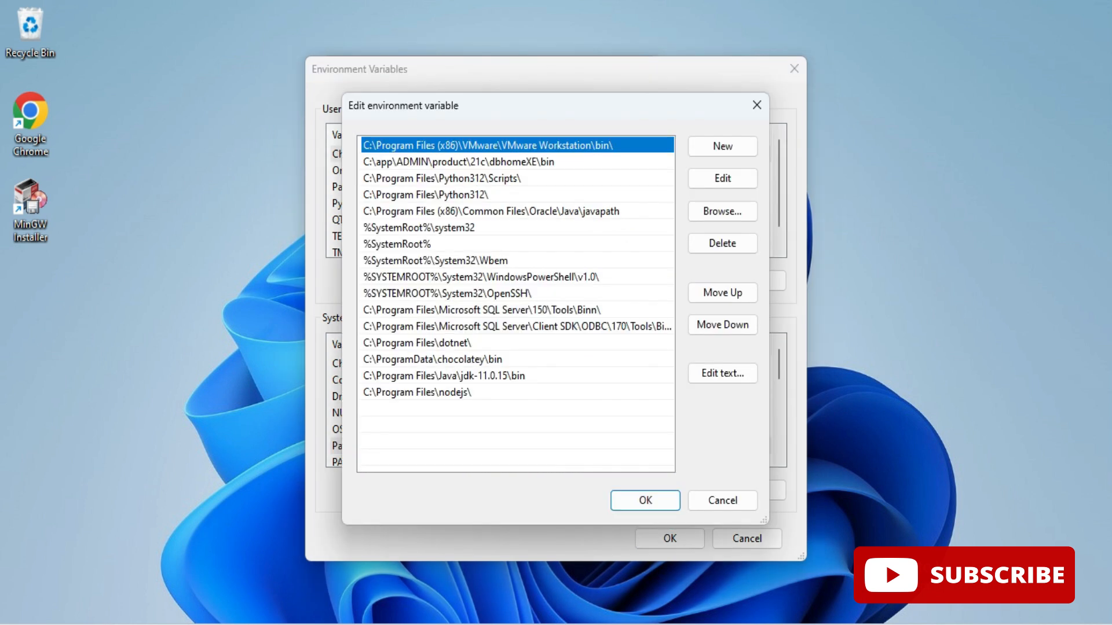
Add C:\MinGW\bin as a new entry in the Path variable and confirm it
click(723, 146)
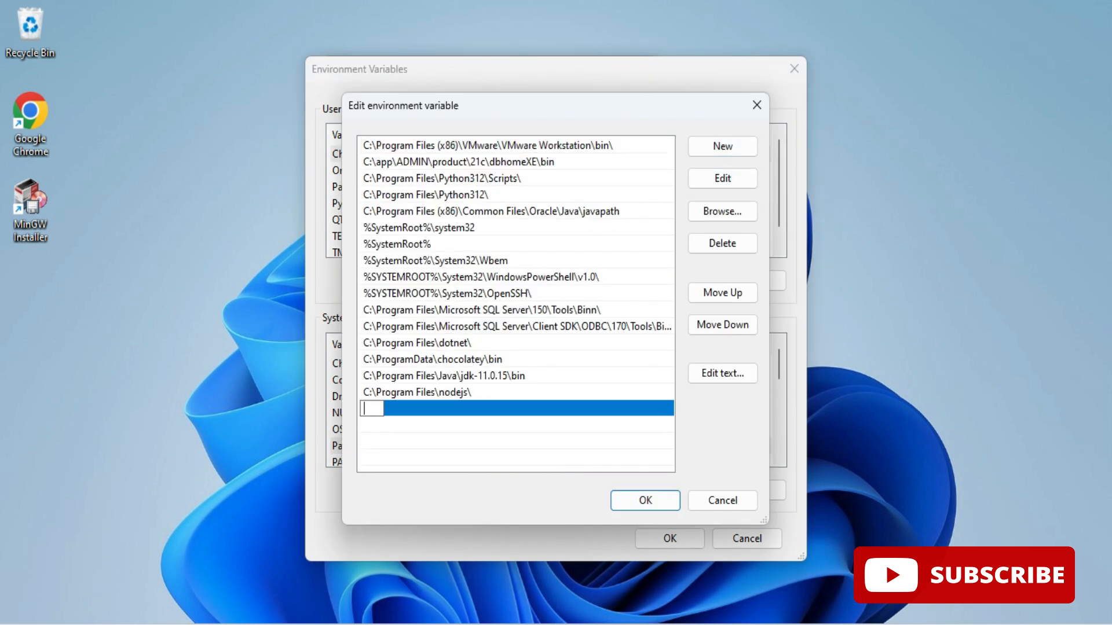
text(C:\MinGW\bin)
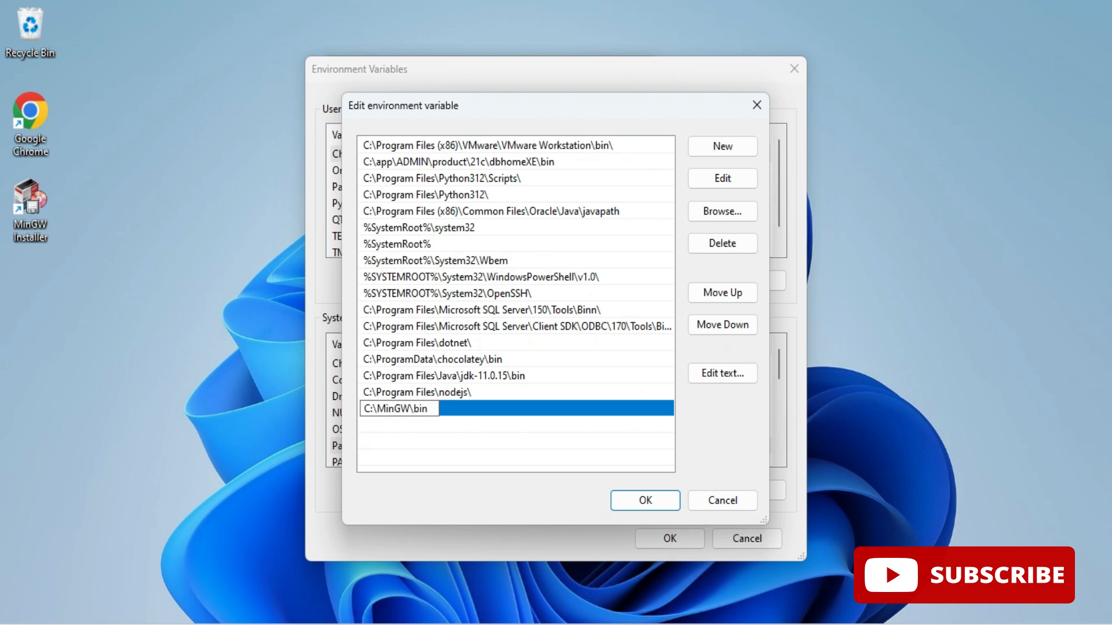
click(645, 501)
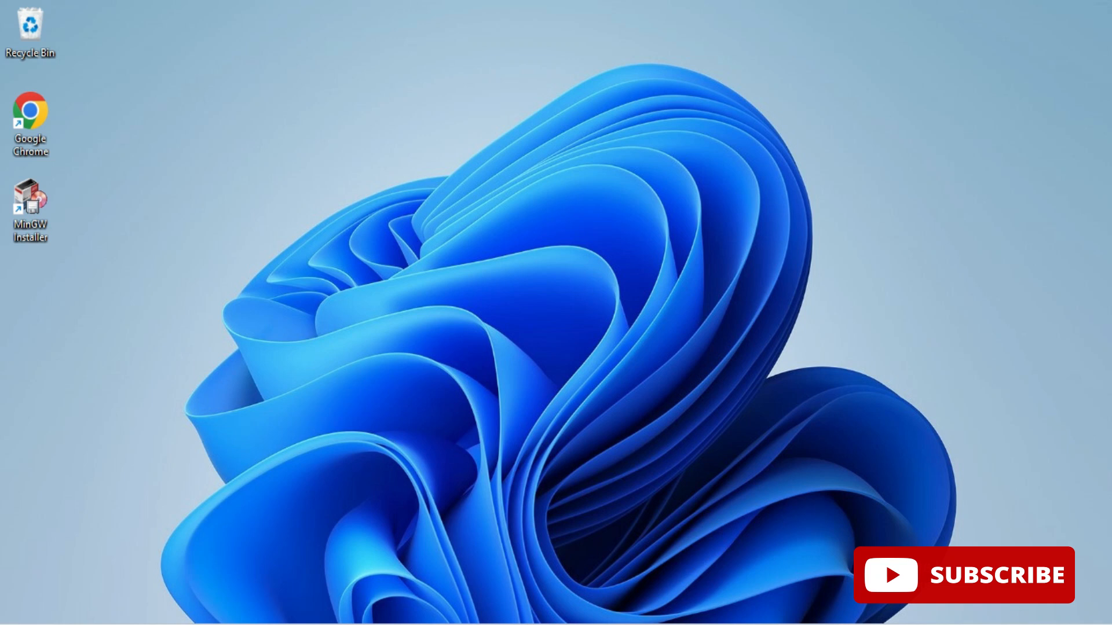
Start cmd from the Run box and run gcc --version, which reports MinGW.org GCC-6.3.0-1
text(cmd)
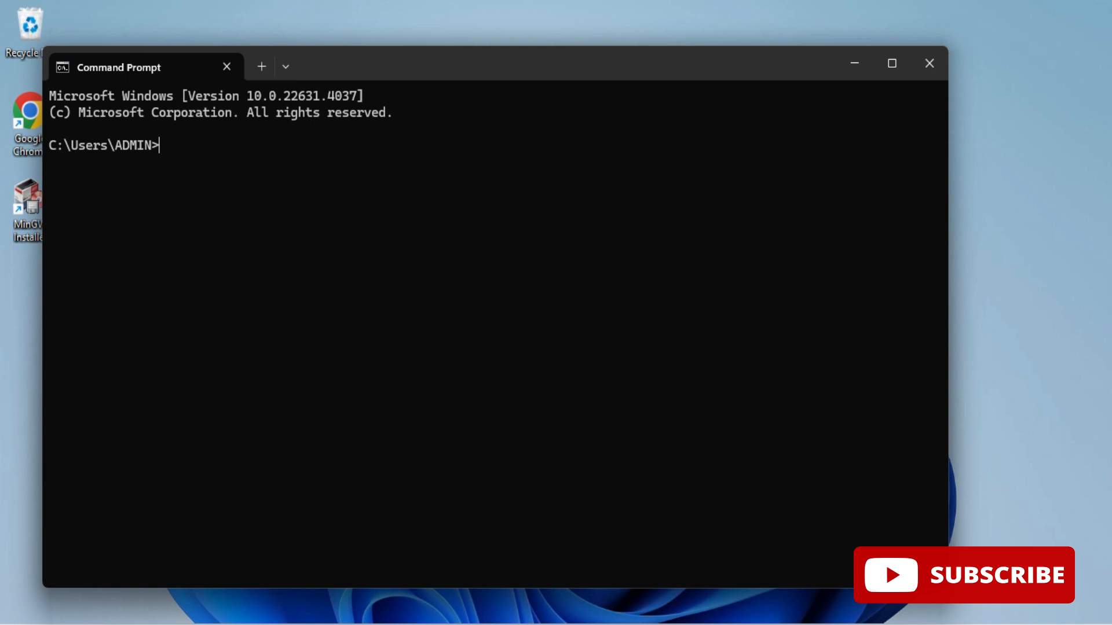
text(g)
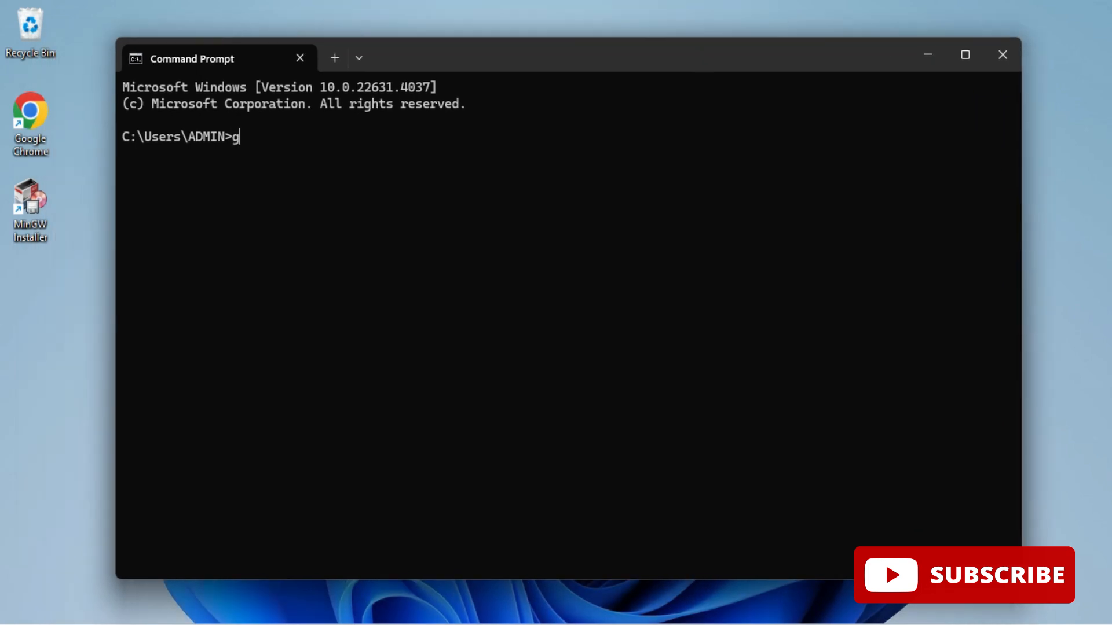
text(cc)
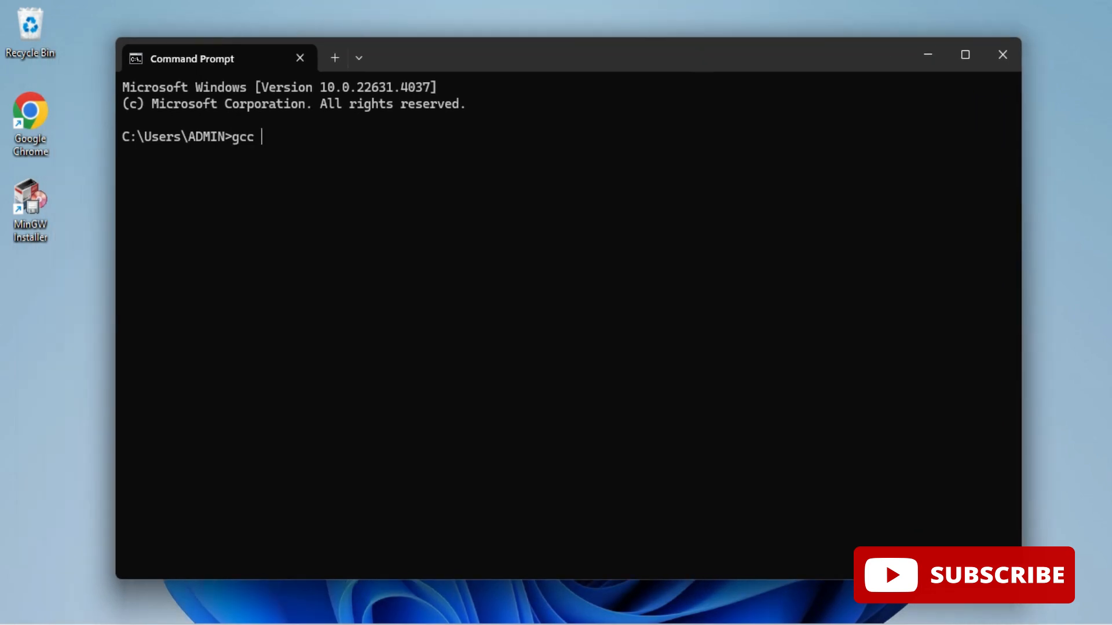
text(--version)
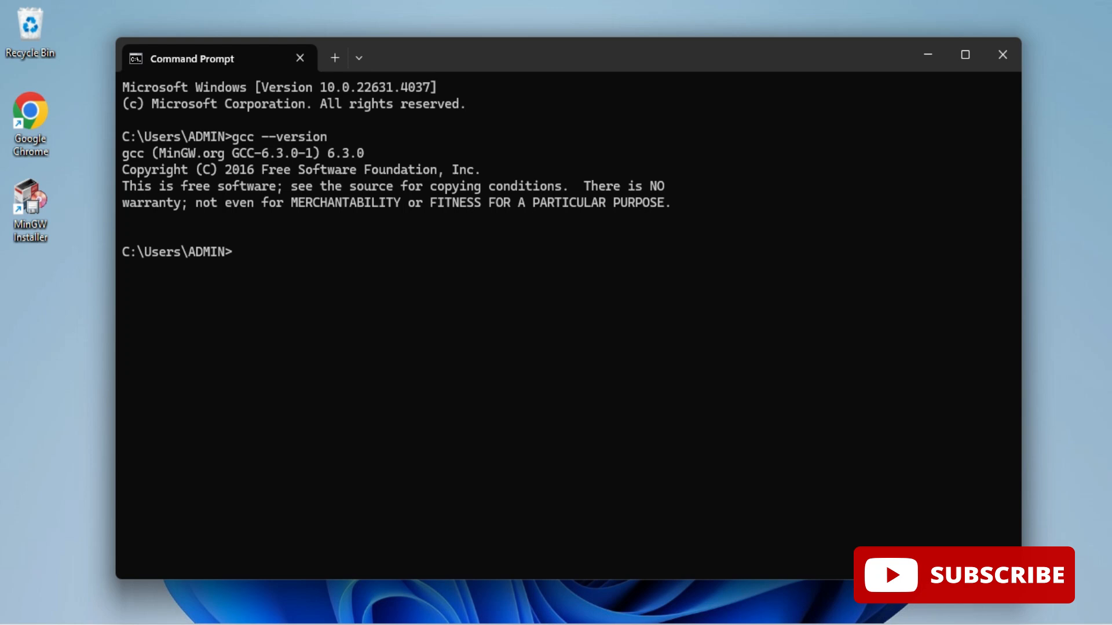
mouse_move(1002, 55)
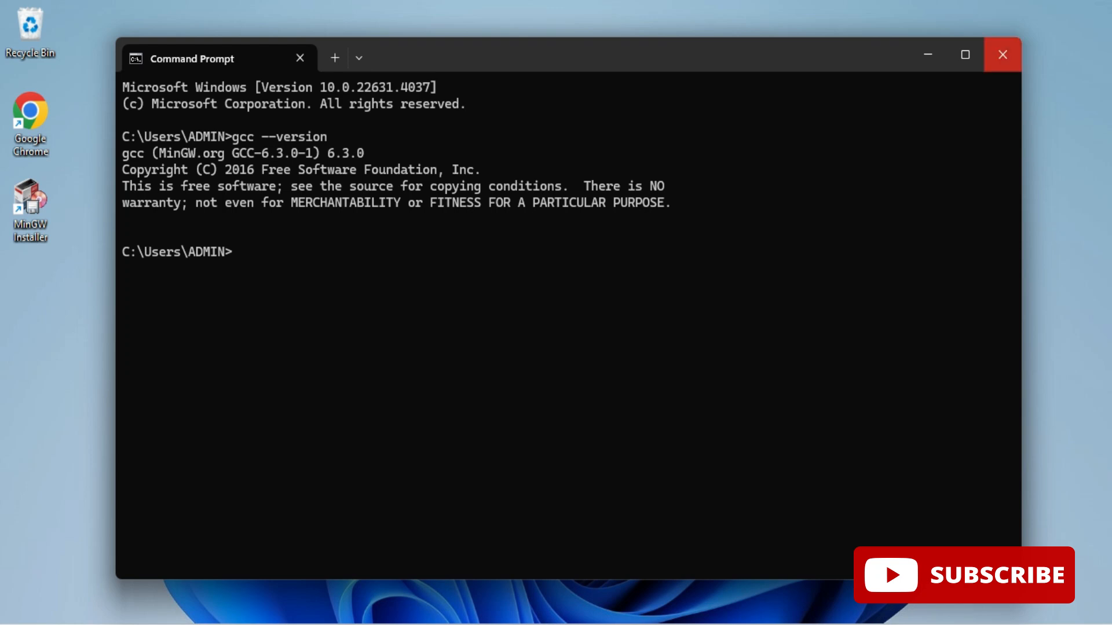
Close Command Prompt and create a new text document inside the cscorner desktop folder
click(1002, 54)
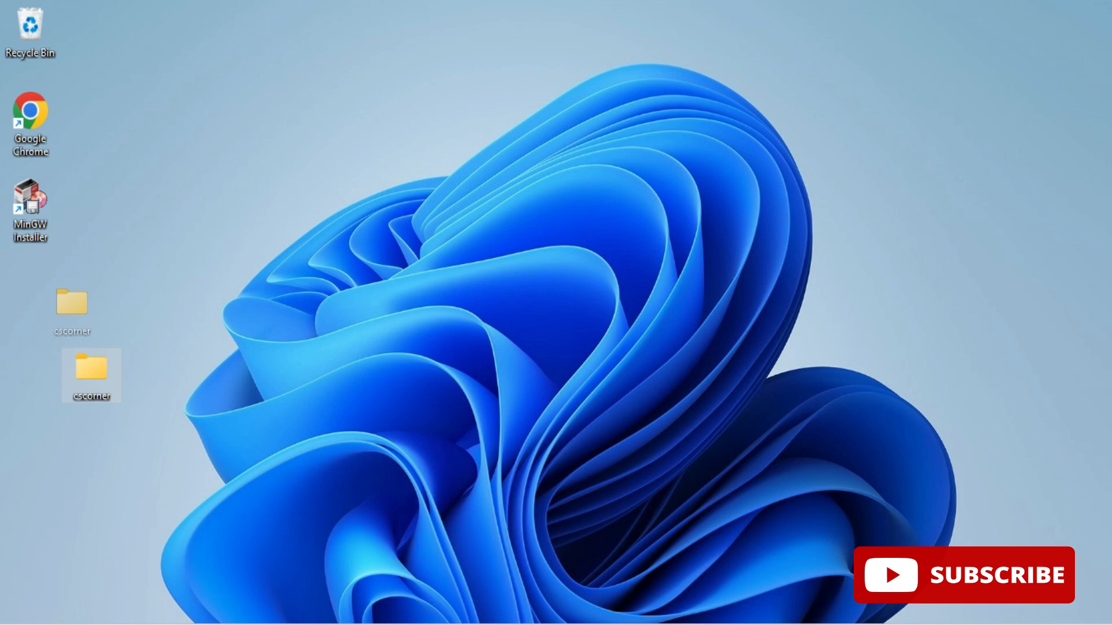
double_click(88, 373)
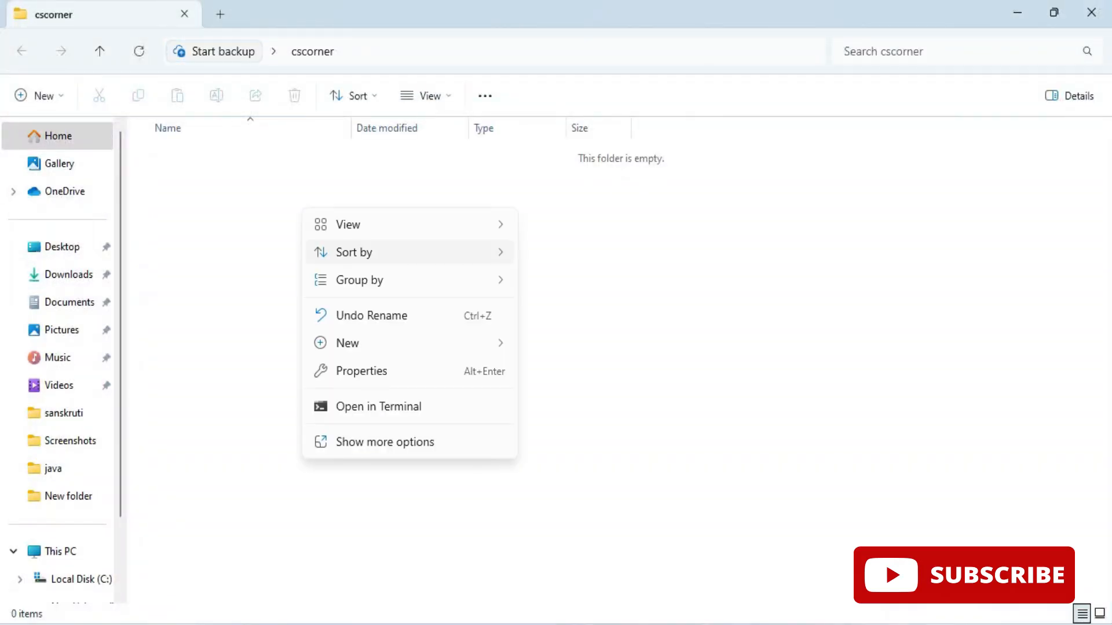
click(348, 343)
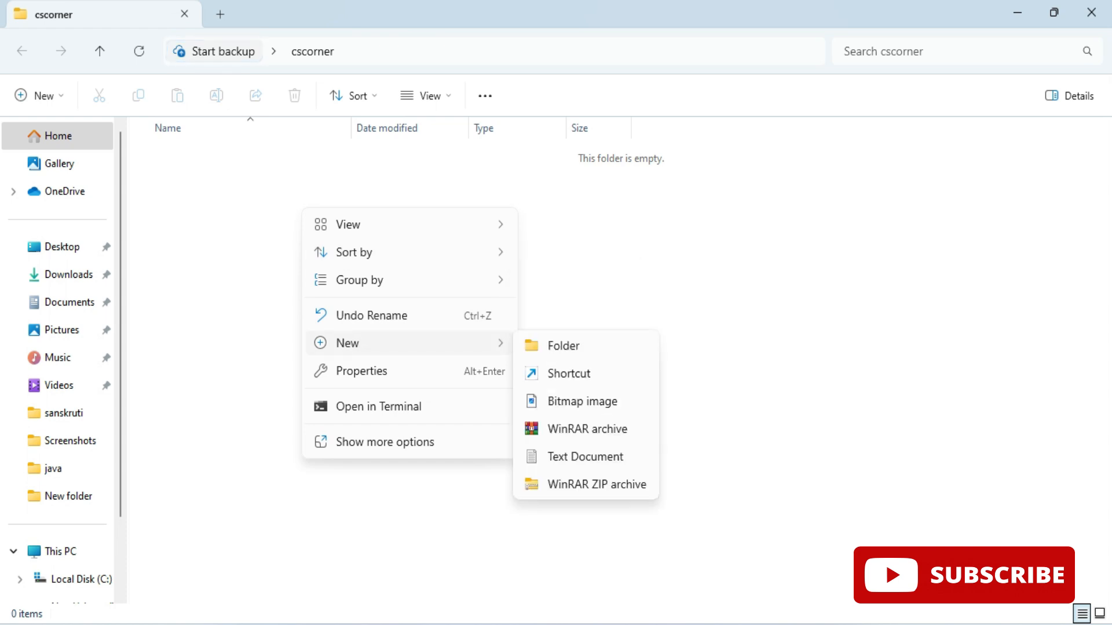
click(585, 457)
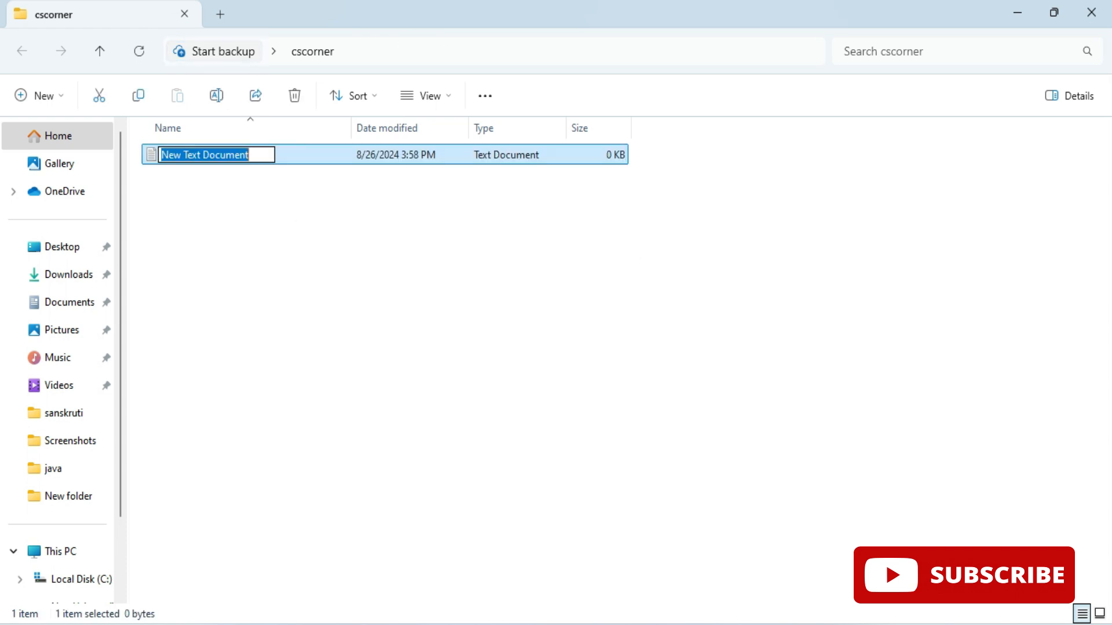
Rename the new document to hello.c and accept the file extension change
text(hello.)
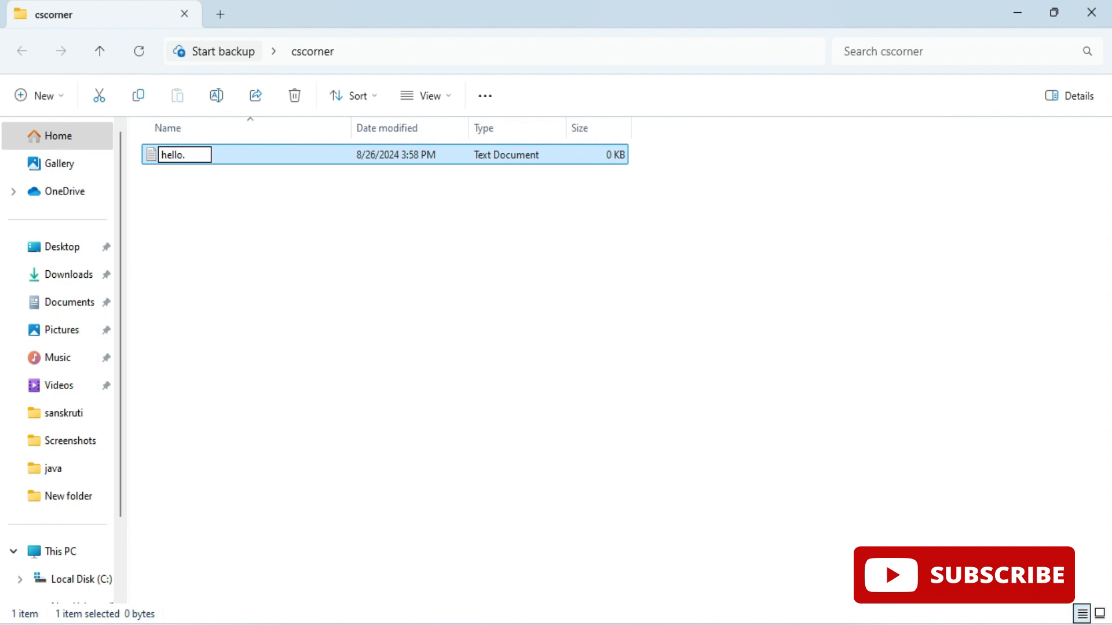
text(c)
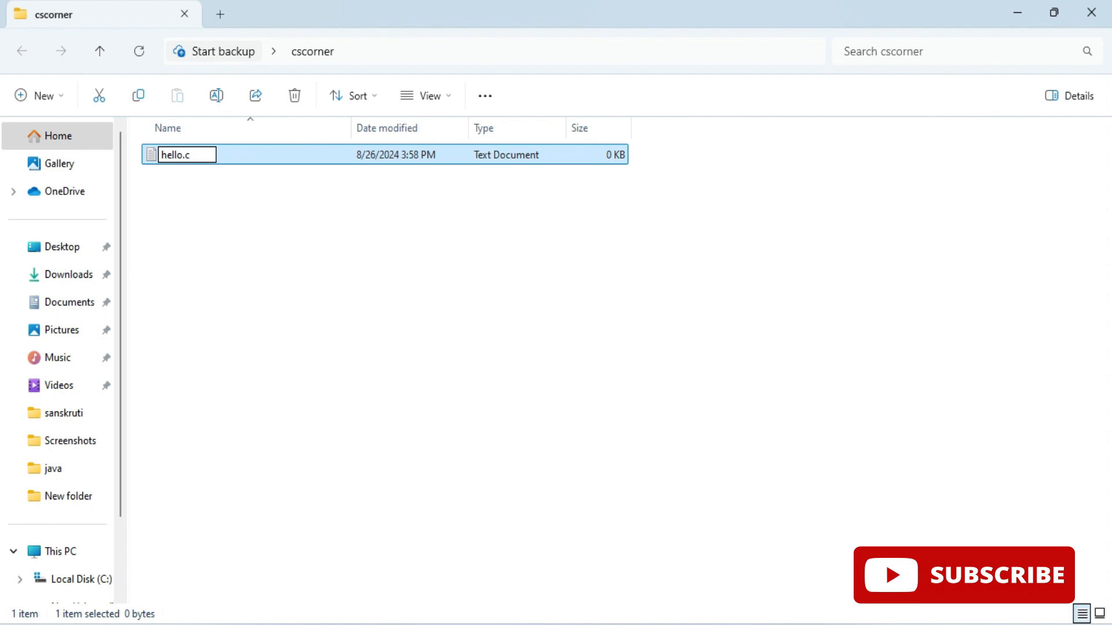
key(Enter)
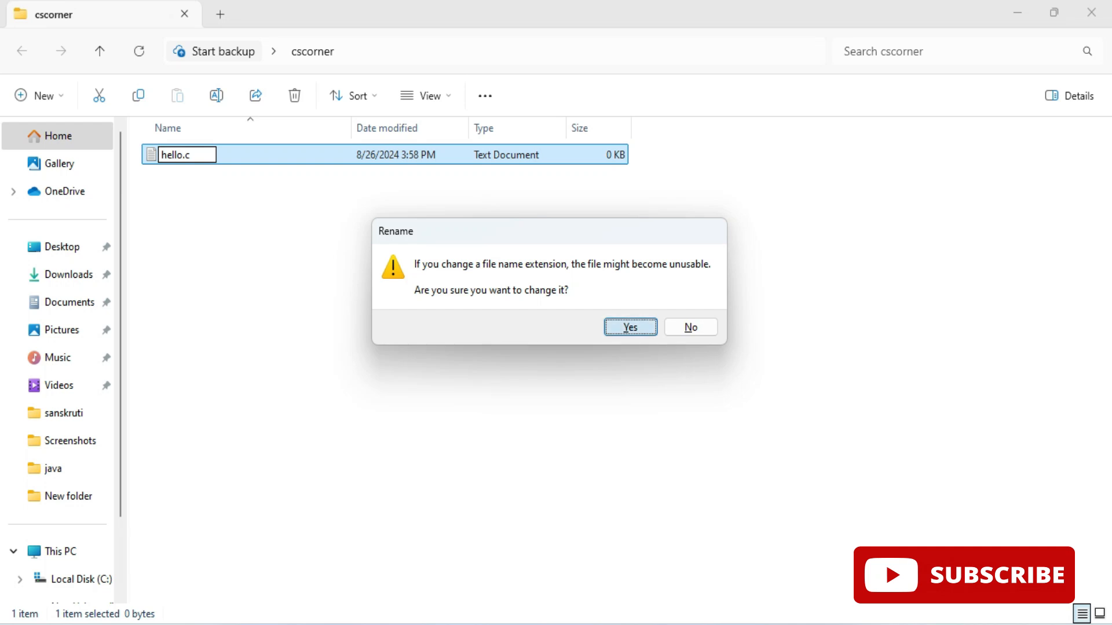
click(630, 327)
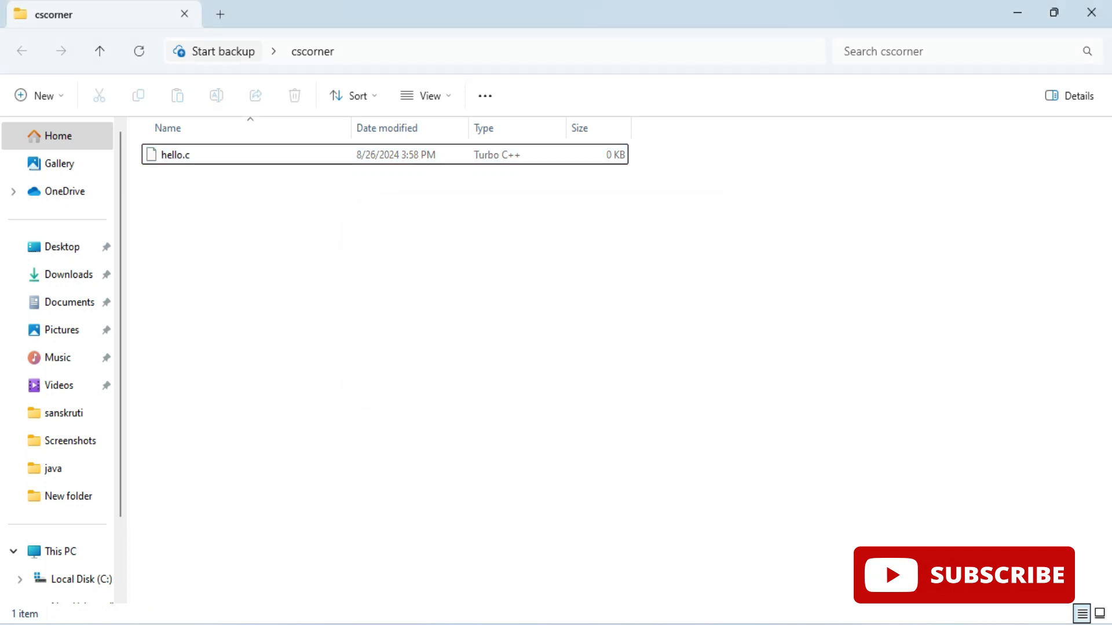
Open hello.c for editing in Notepad from its right-click menu
right_click(173, 156)
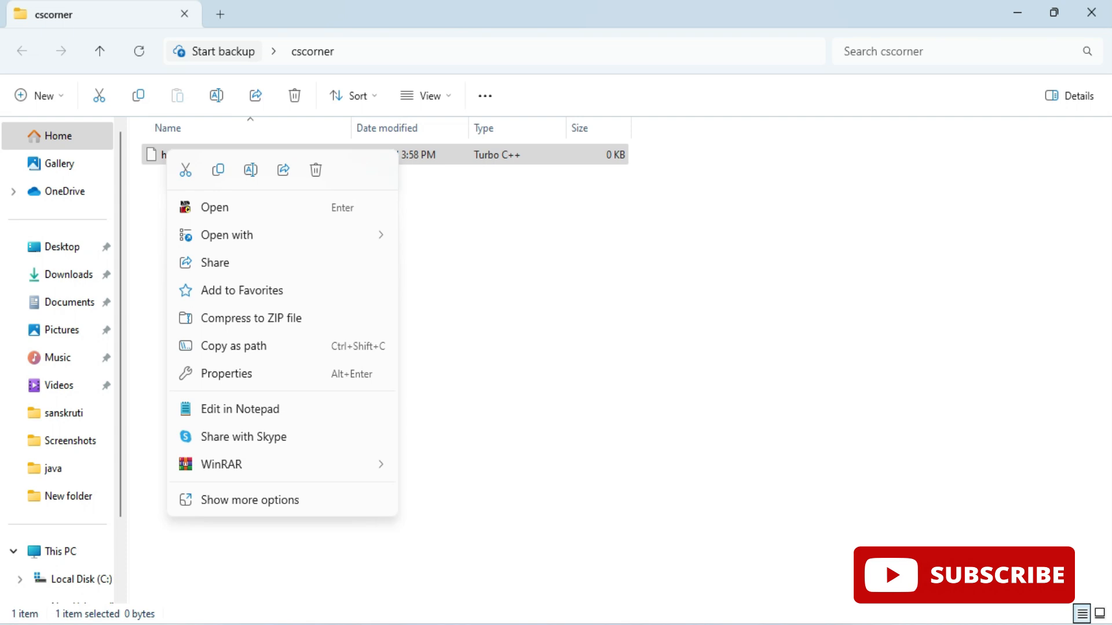
click(239, 410)
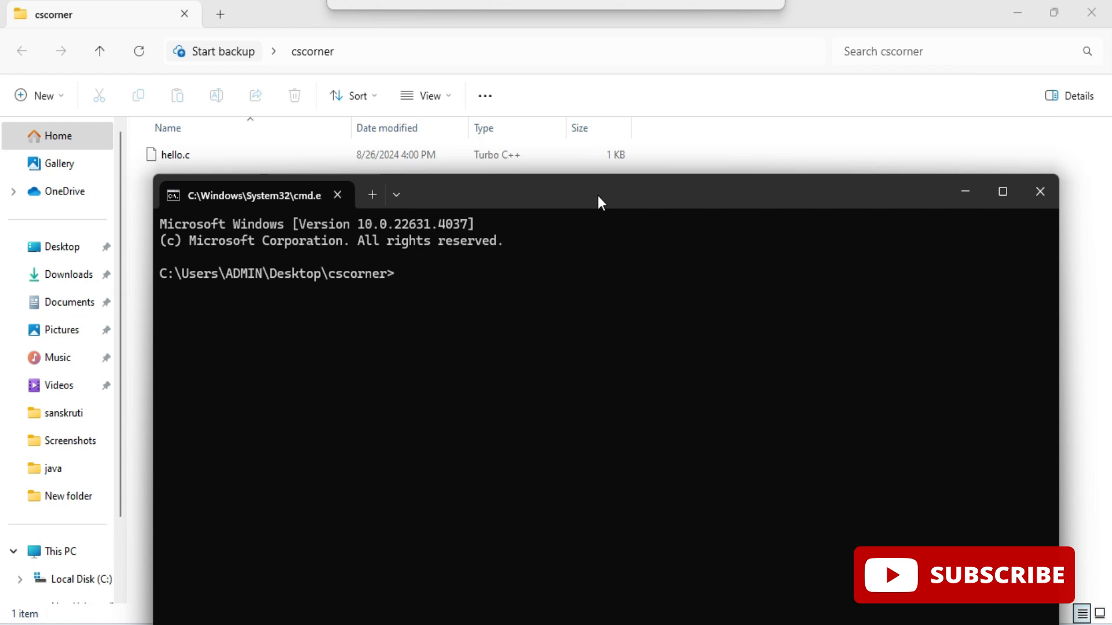
Compile hello.c with 'gcc hello.c', producing a.exe, then begin entering 'a' to run it
text(g)
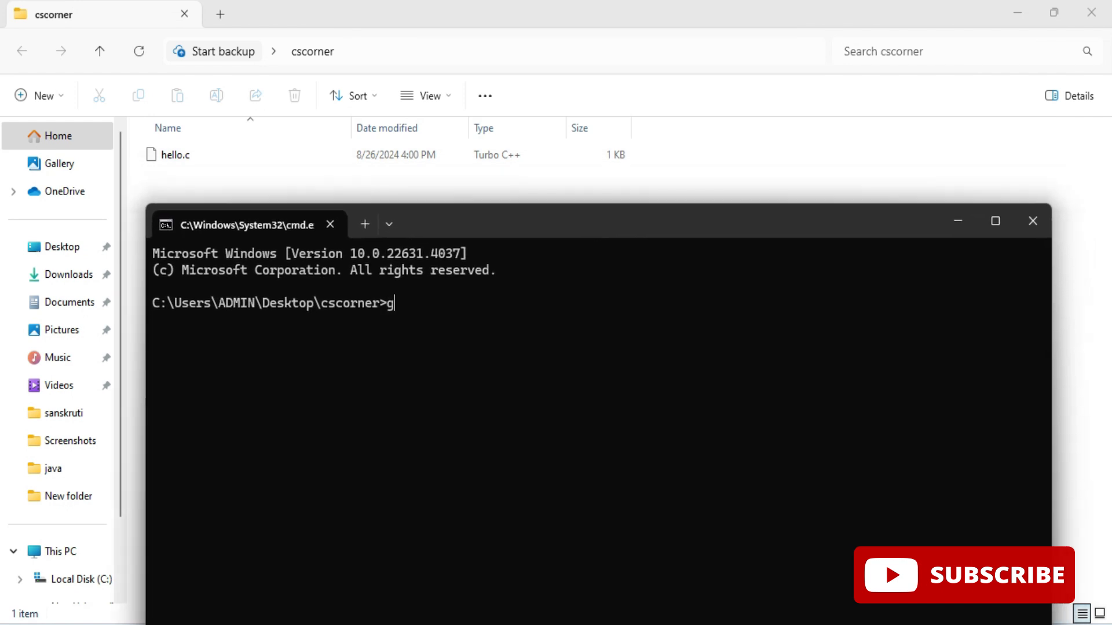
text(cc)
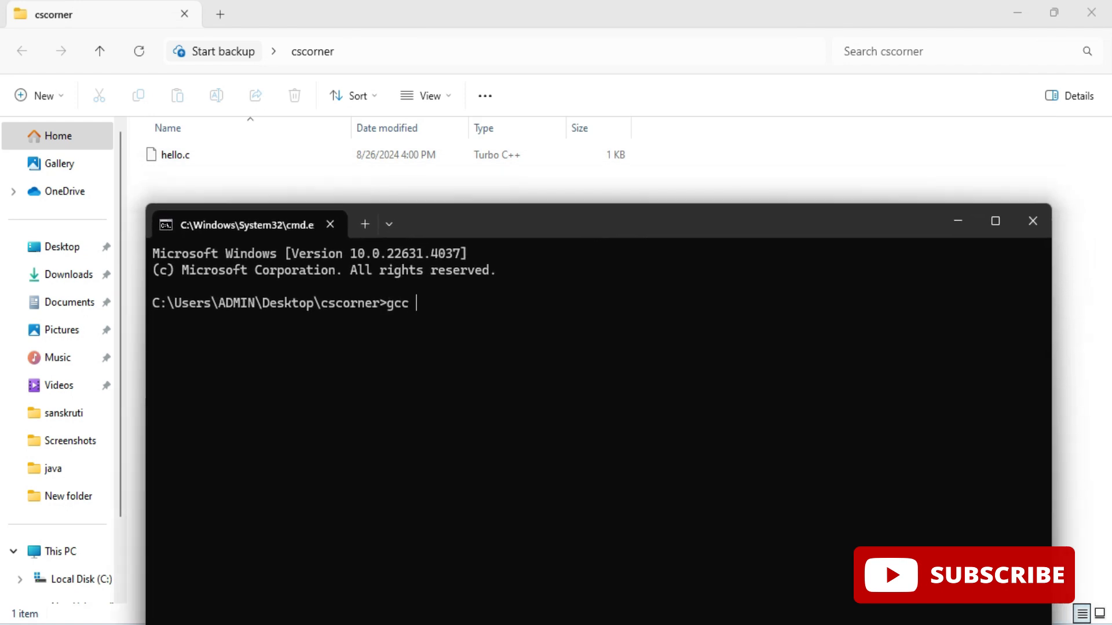
text(hello.c)
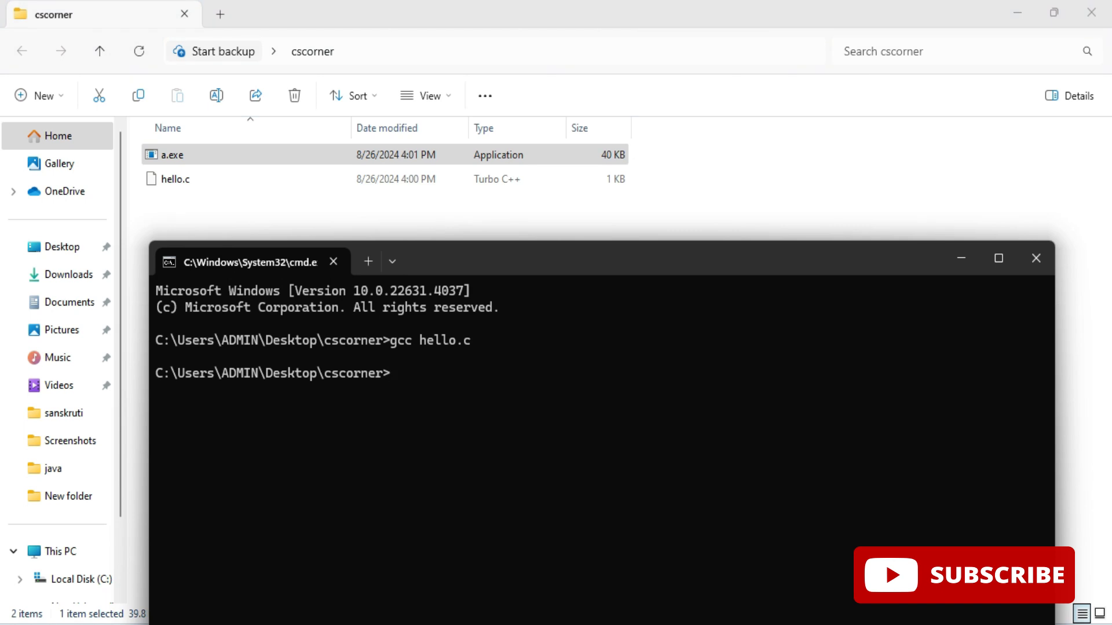
text(a)
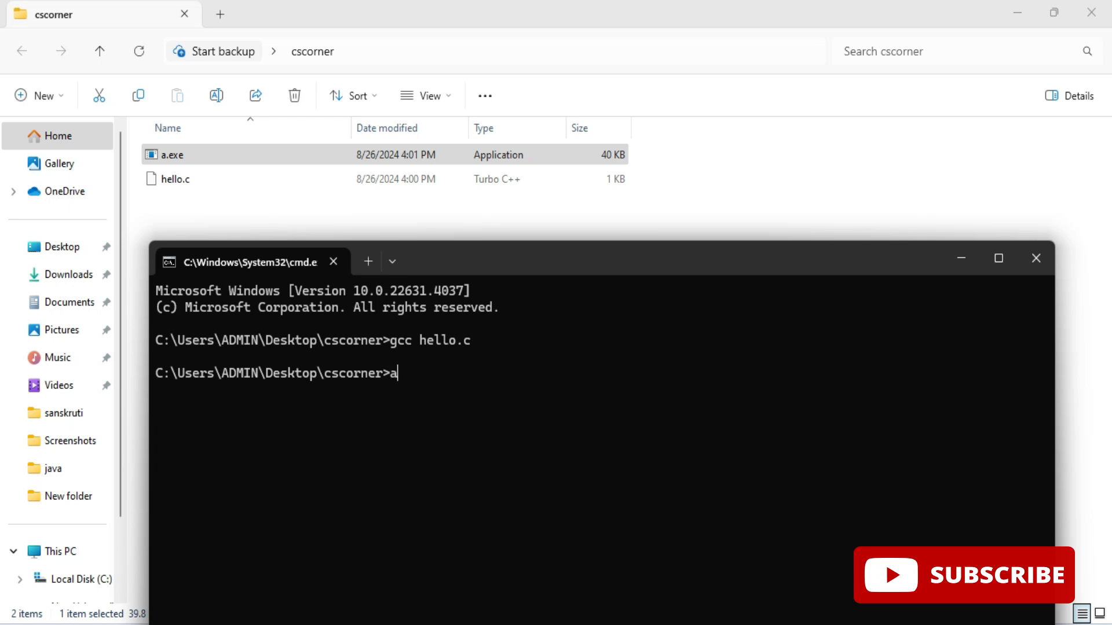
text(.exe)
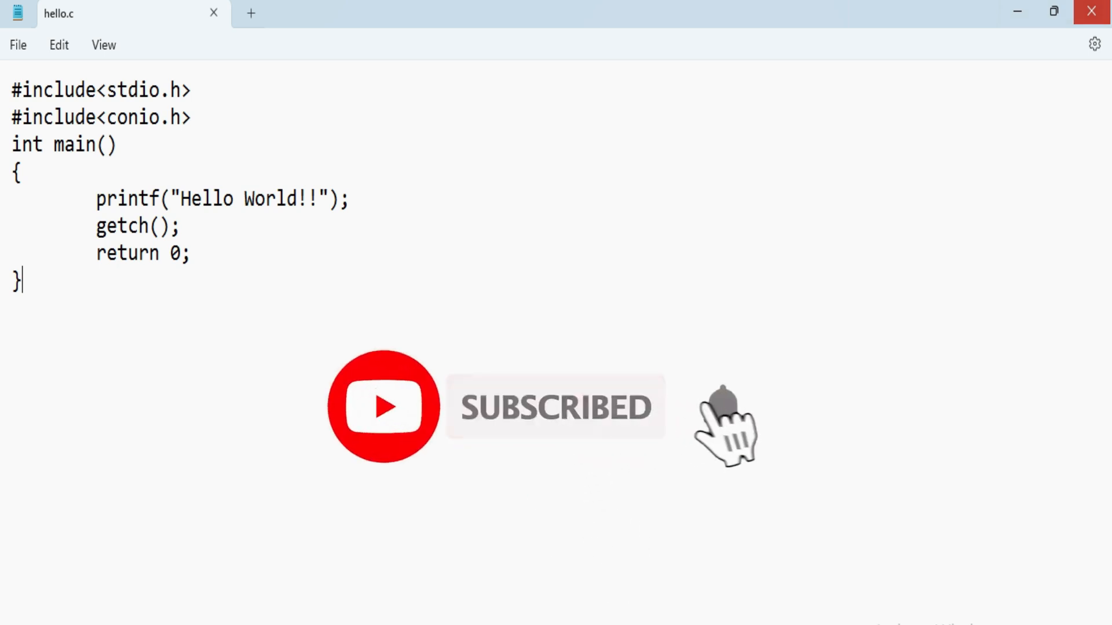
Bring the Notepad window with the Hello World!! program in hello.c into focus for review
click(721, 412)
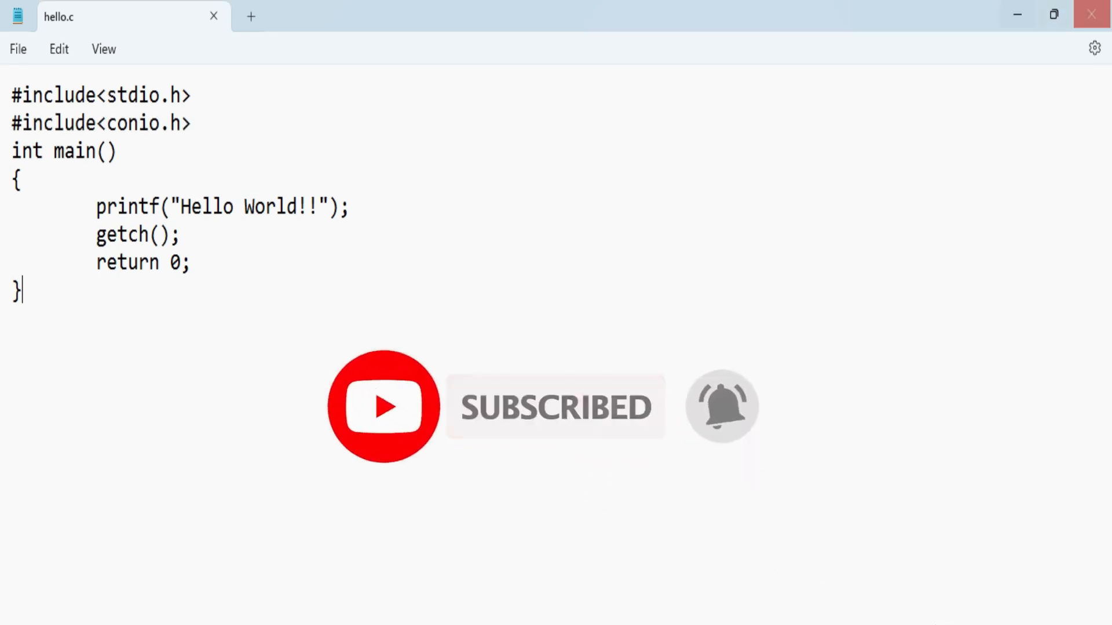